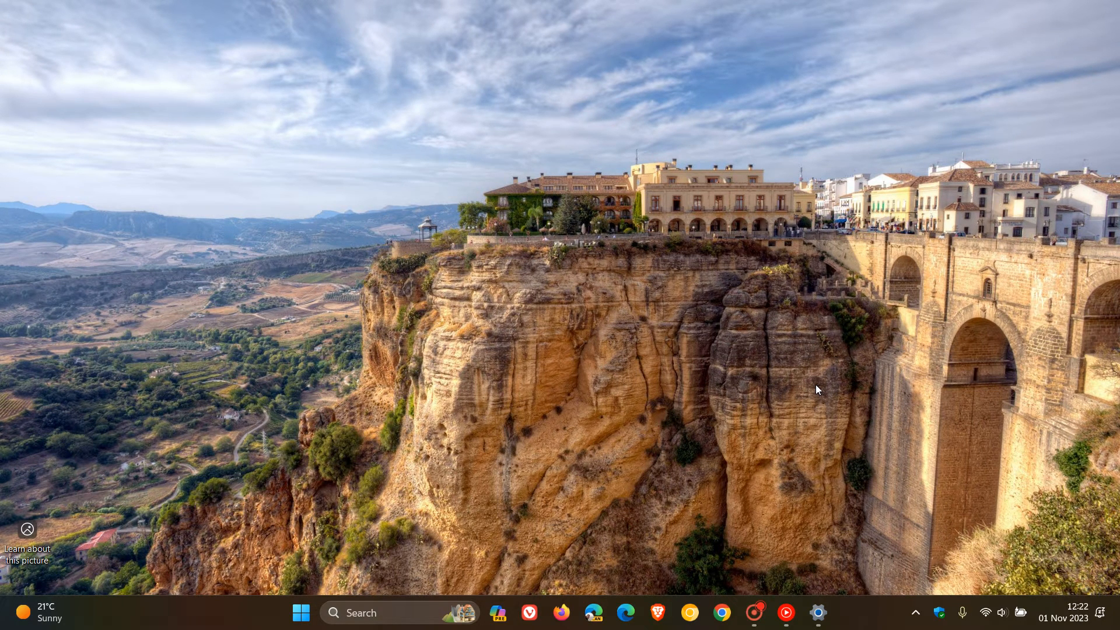
{"action": "mouse_move", "coordinate": [616, 312]}
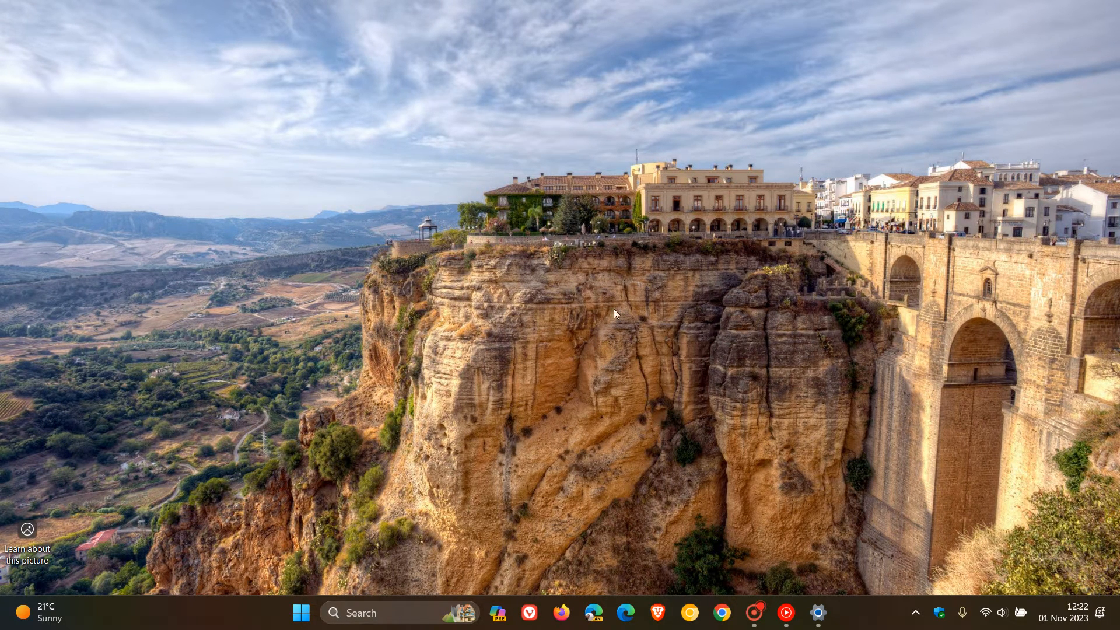
- Launch File Explorer from the taskbar, showing This PC with the Local Disk (C:) drive
{"action": "left_click", "coordinate": [300, 613]}
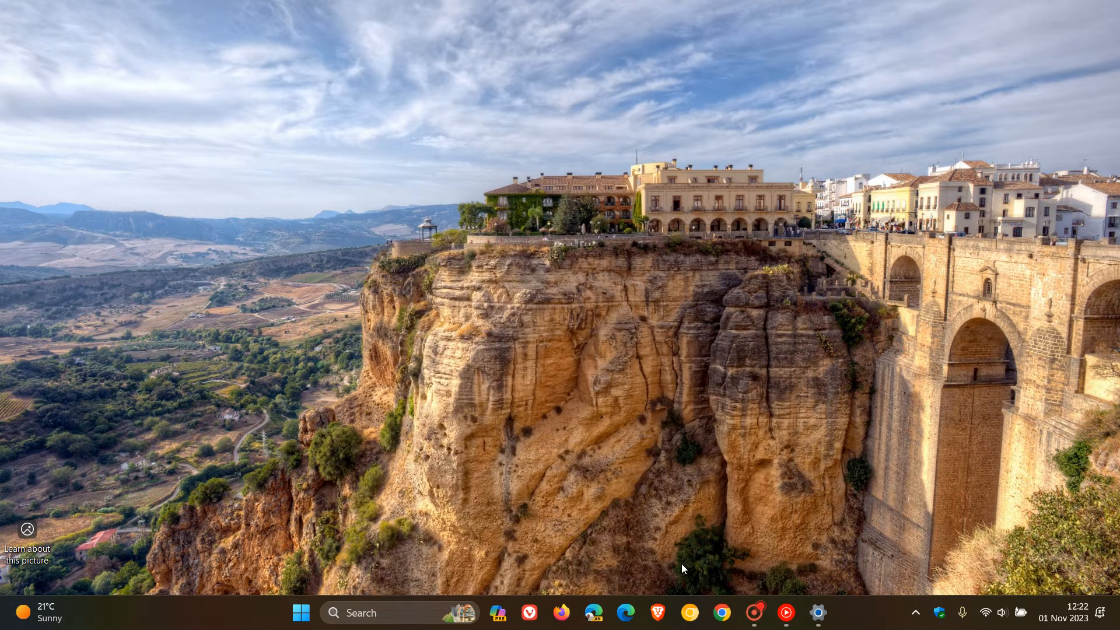
{"action": "left_click", "coordinate": [831, 613]}
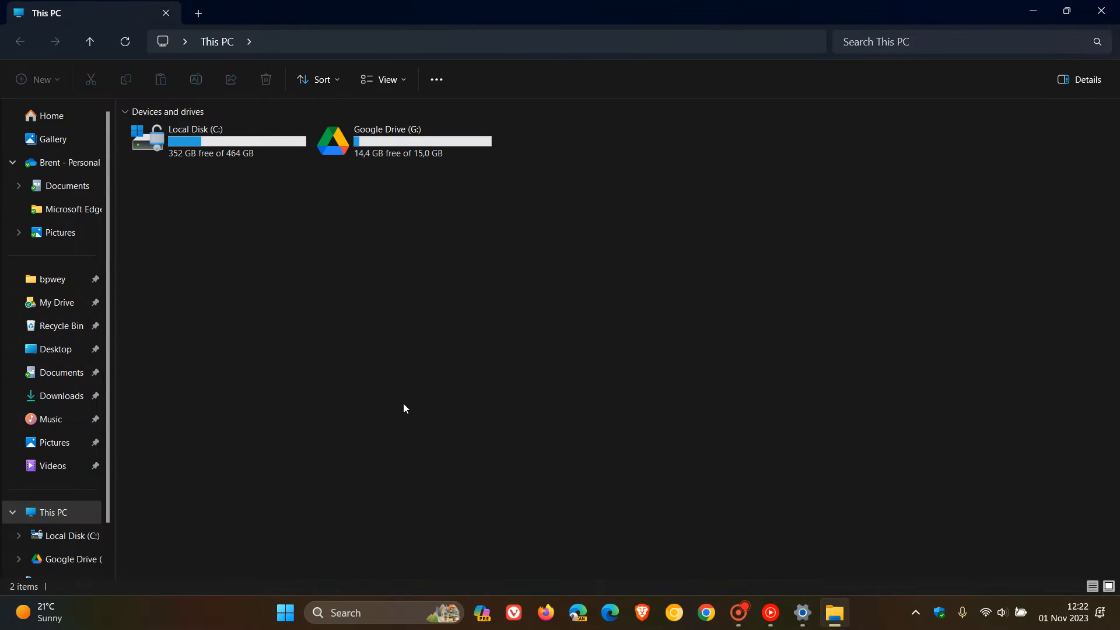
{"action": "mouse_move", "coordinate": [255, 170]}
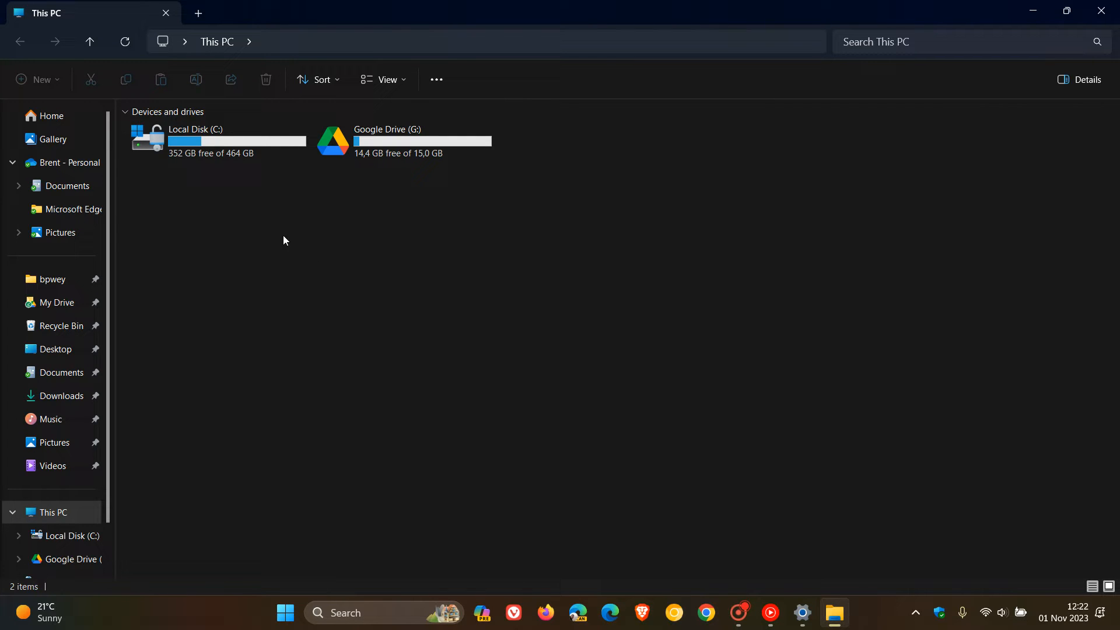
{"action": "mouse_move", "coordinate": [410, 303]}
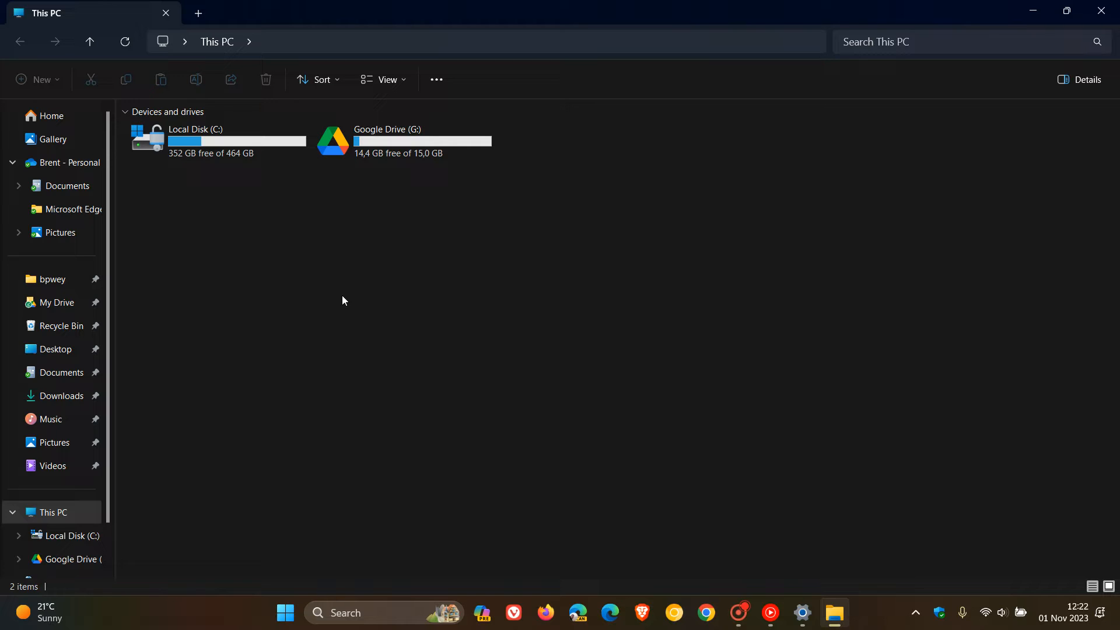
{"action": "mouse_move", "coordinate": [598, 338]}
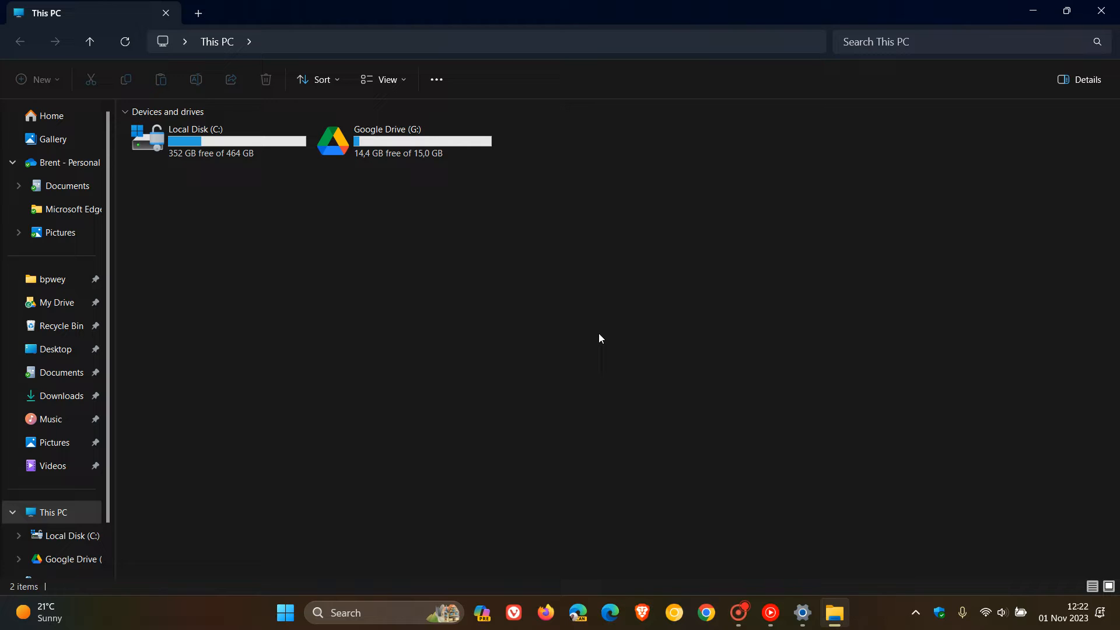
{"action": "mouse_move", "coordinate": [292, 248]}
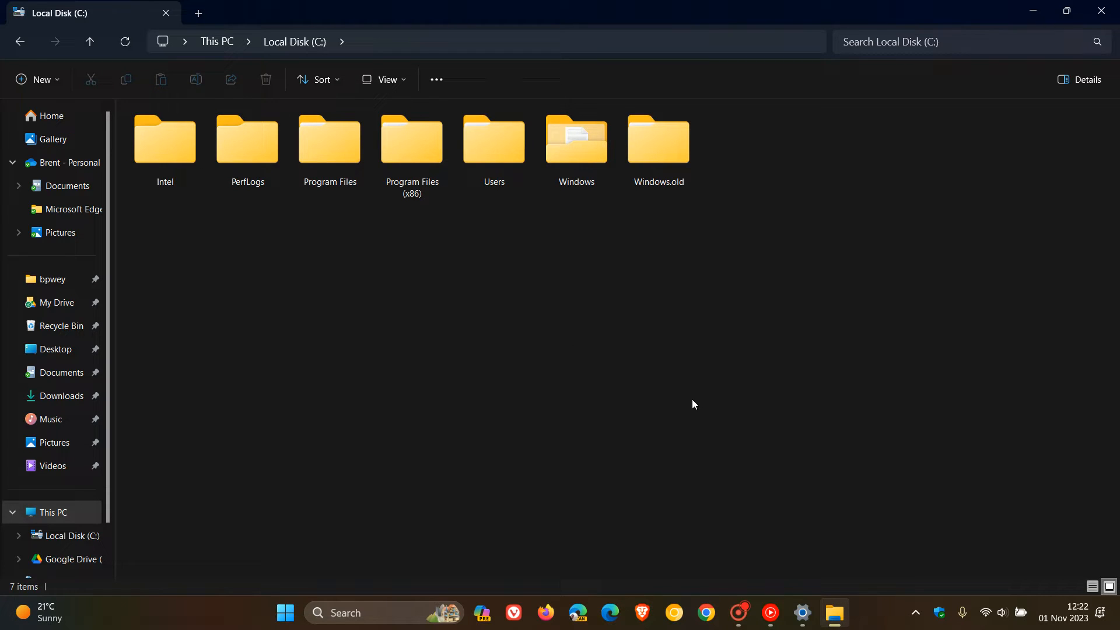
- Select the Windows.old folder on Local Disk (C:) to inspect its details
{"action": "left_click", "coordinate": [657, 139]}
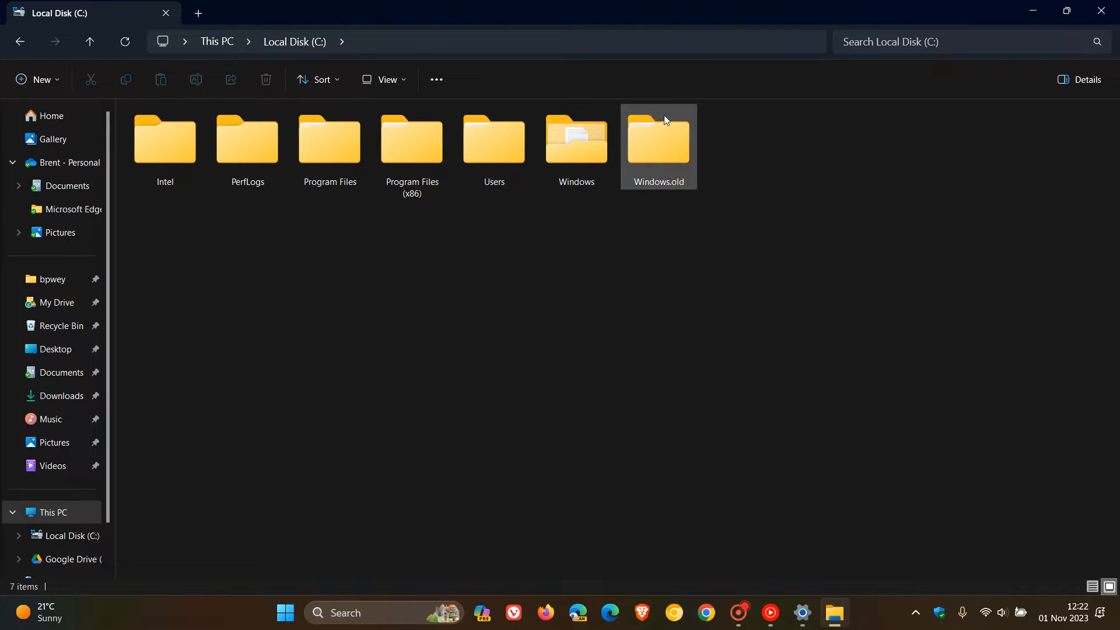
{"action": "mouse_move", "coordinate": [666, 139]}
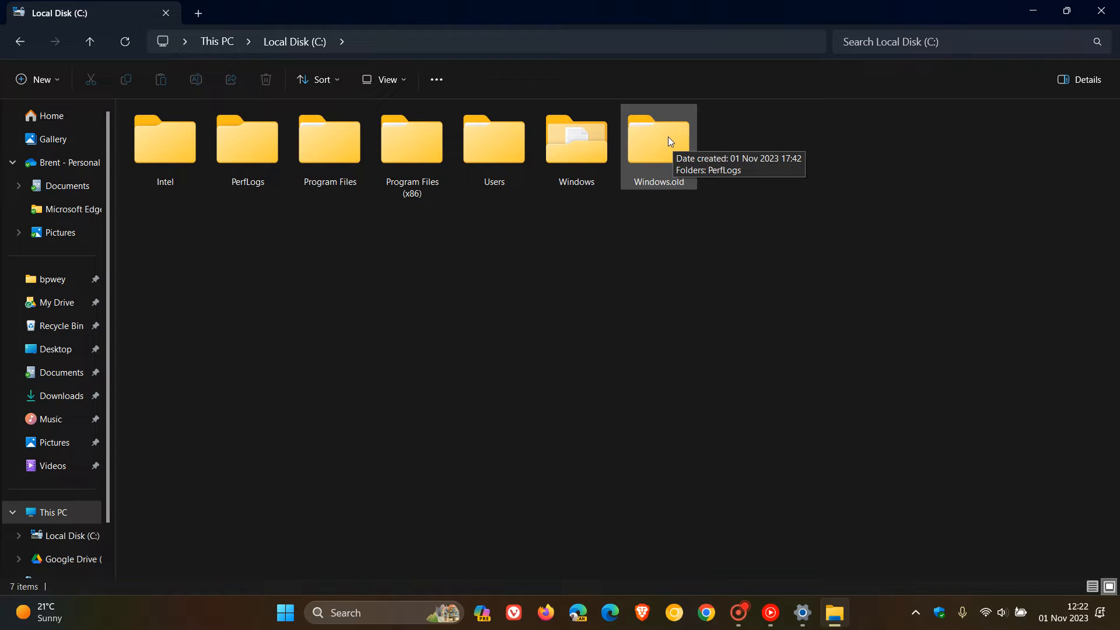
{"action": "mouse_move", "coordinate": [836, 279]}
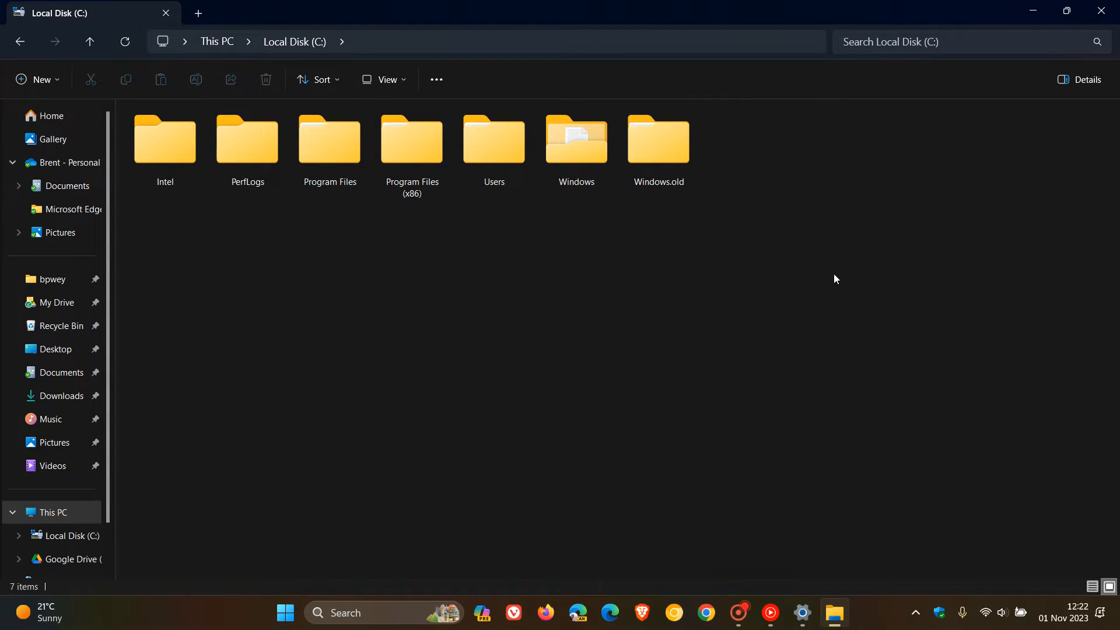
{"action": "left_click", "coordinate": [657, 139]}
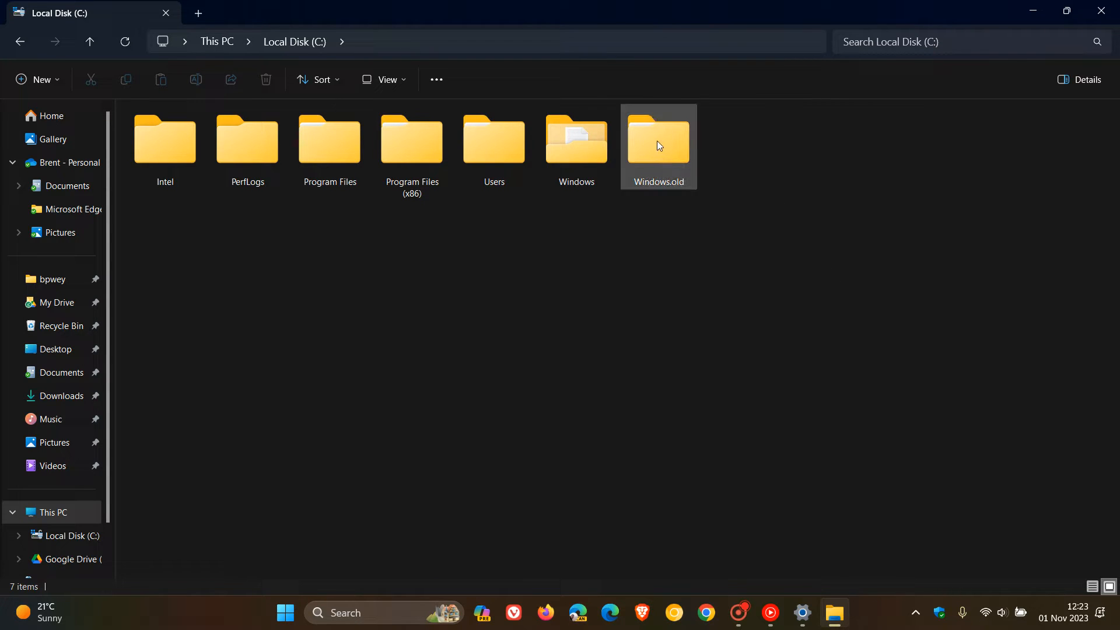
{"action": "mouse_move", "coordinate": [667, 141]}
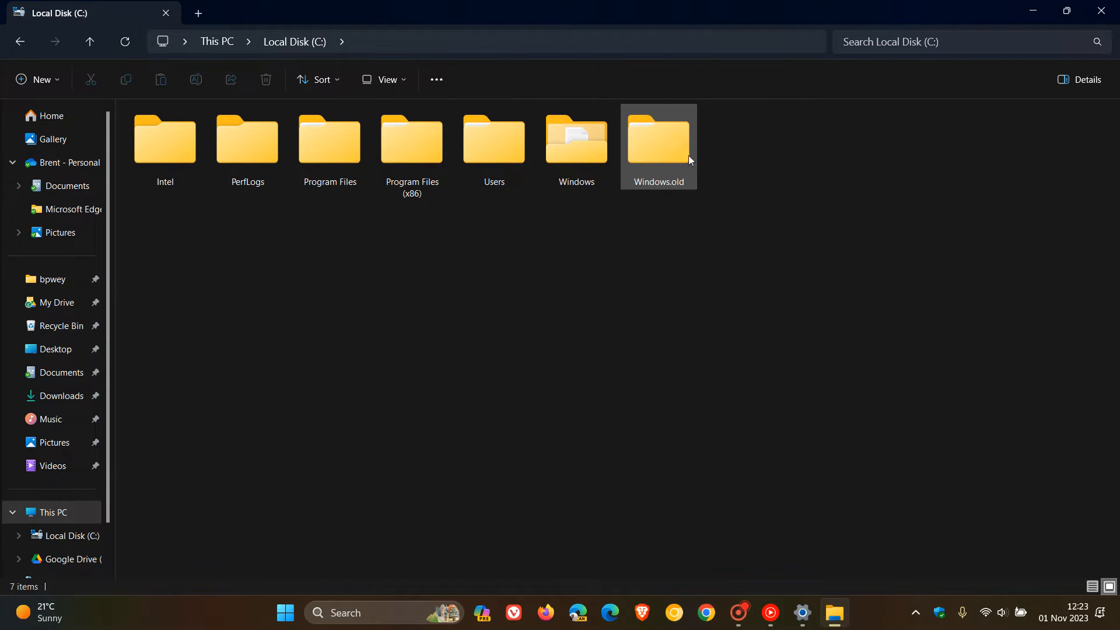
{"action": "mouse_move", "coordinate": [667, 150]}
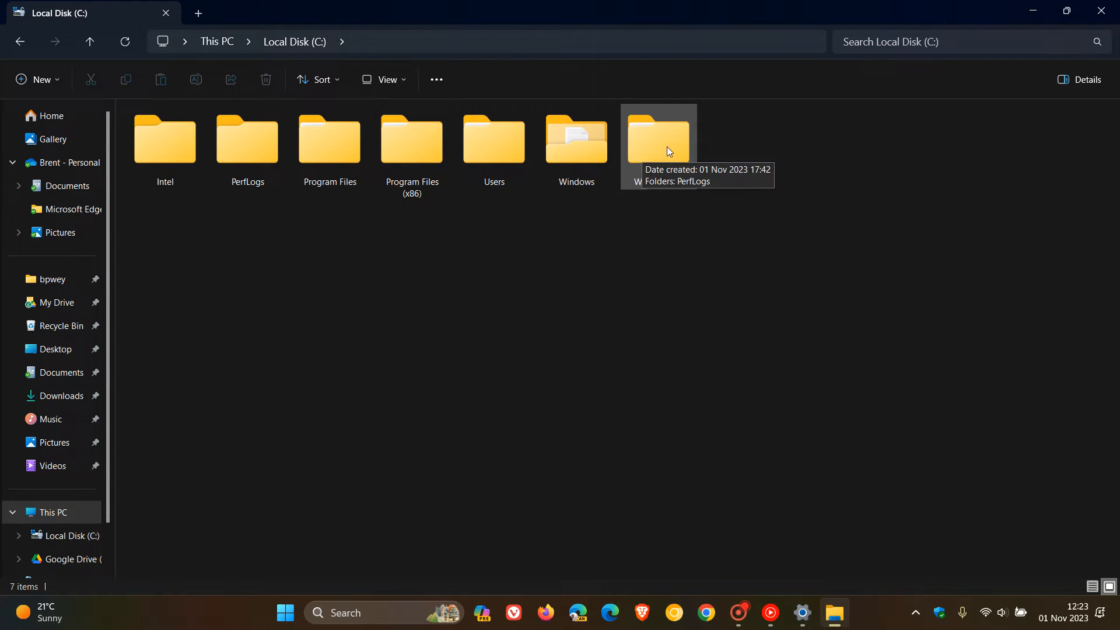
{"action": "mouse_move", "coordinate": [829, 321]}
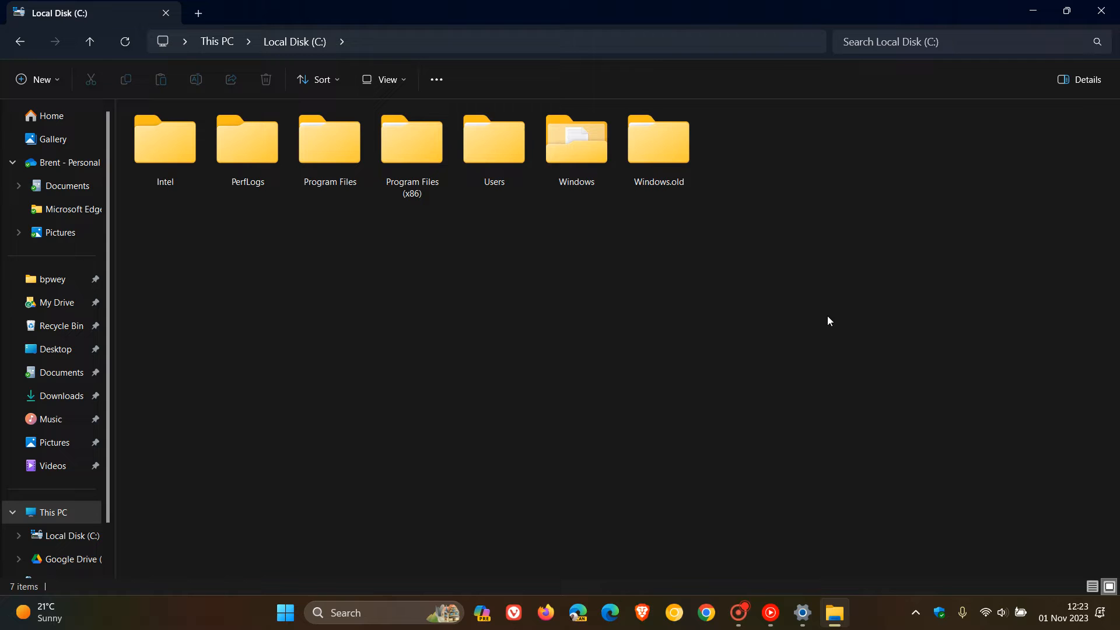
{"action": "mouse_move", "coordinate": [813, 308]}
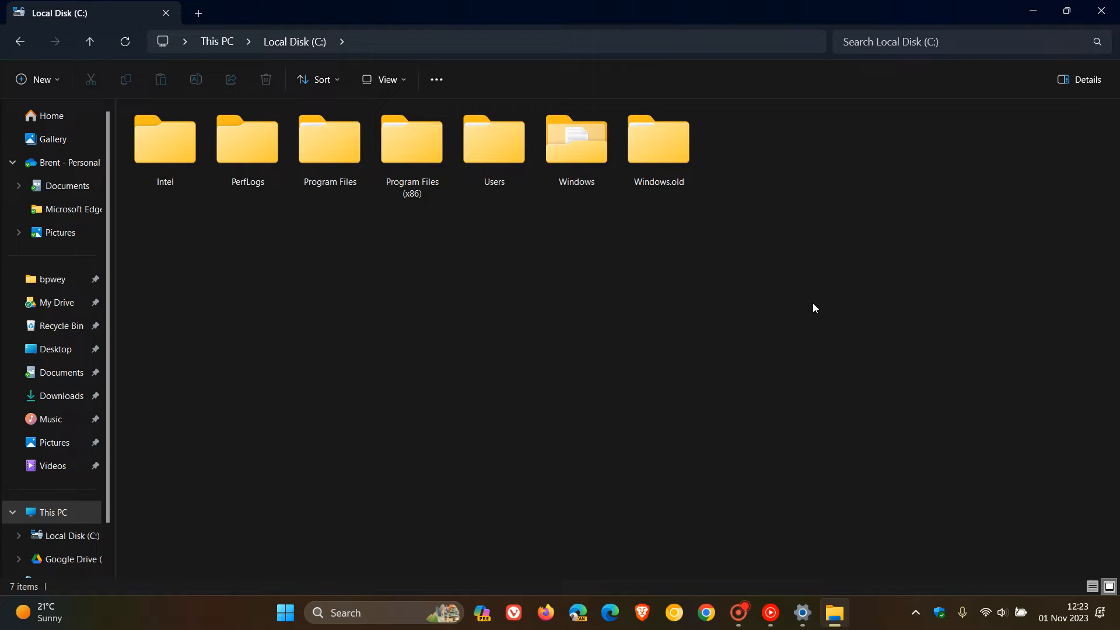
{"action": "mouse_move", "coordinate": [693, 134]}
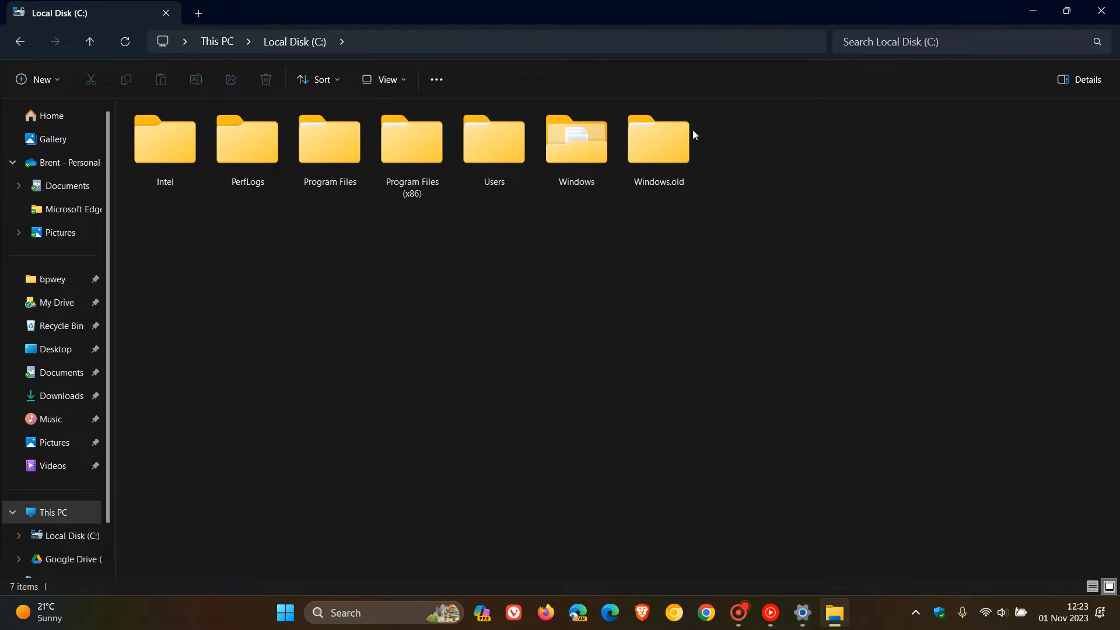
{"action": "mouse_move", "coordinate": [828, 308]}
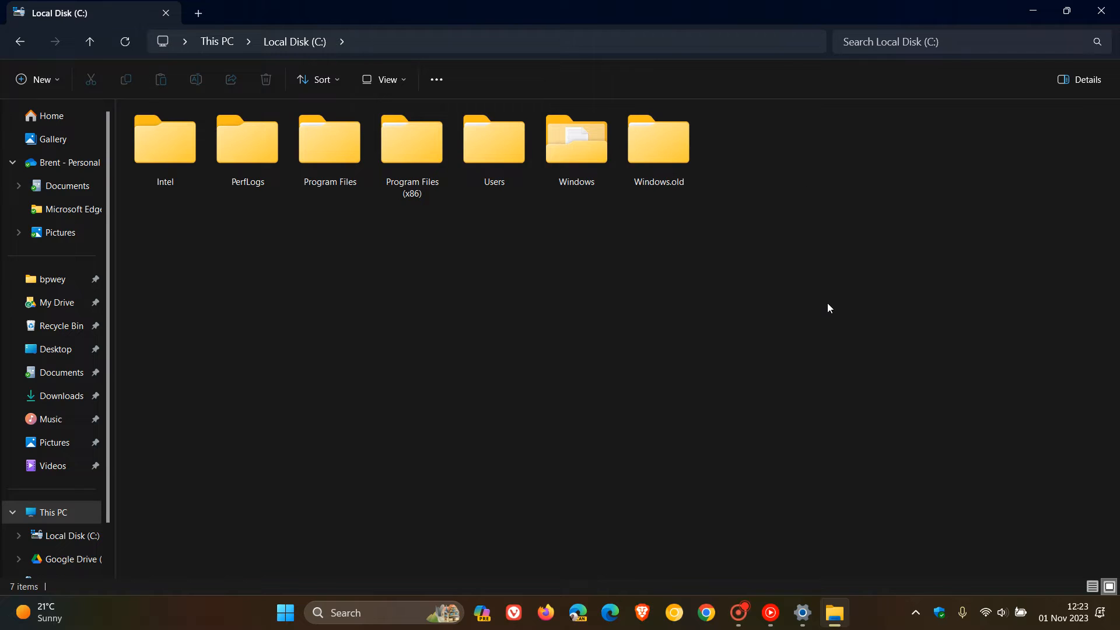
{"action": "mouse_move", "coordinate": [829, 277]}
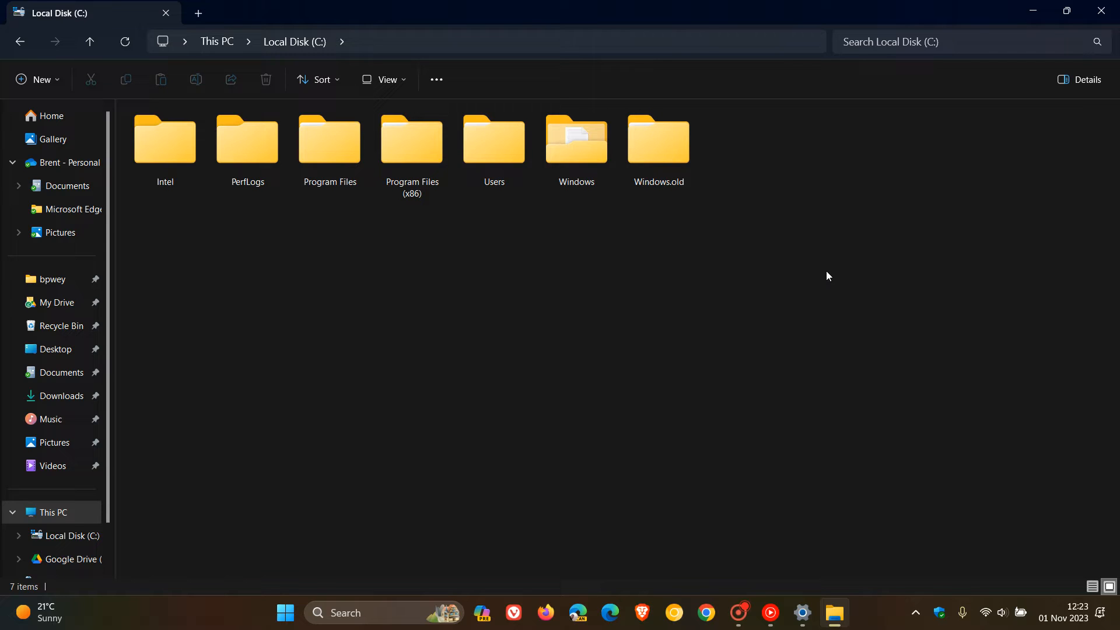
{"action": "mouse_move", "coordinate": [829, 266]}
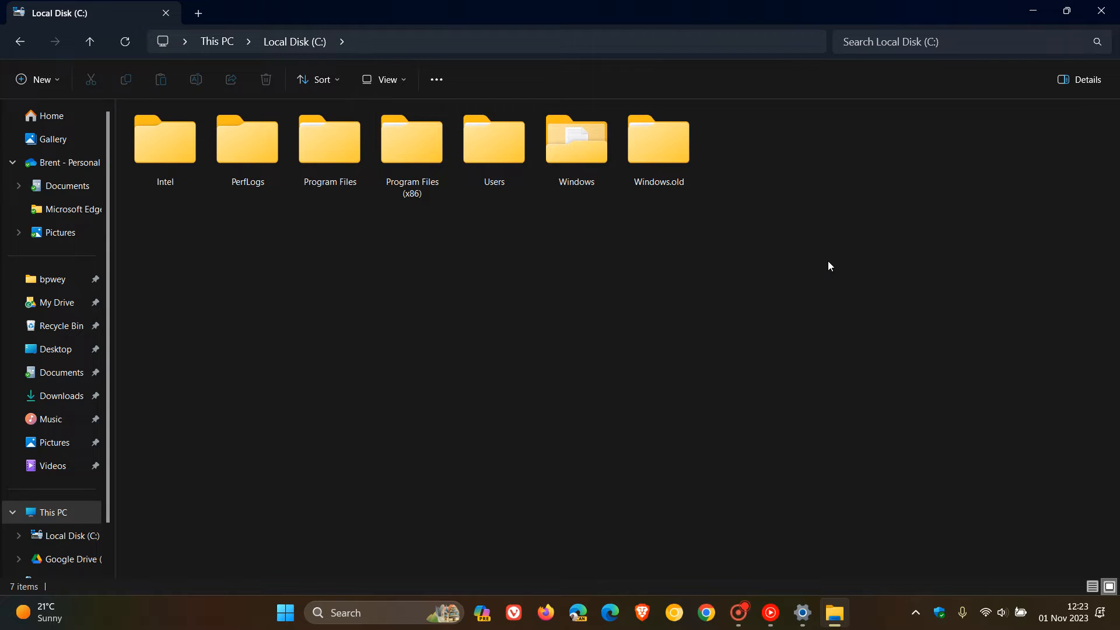
{"action": "mouse_move", "coordinate": [816, 273]}
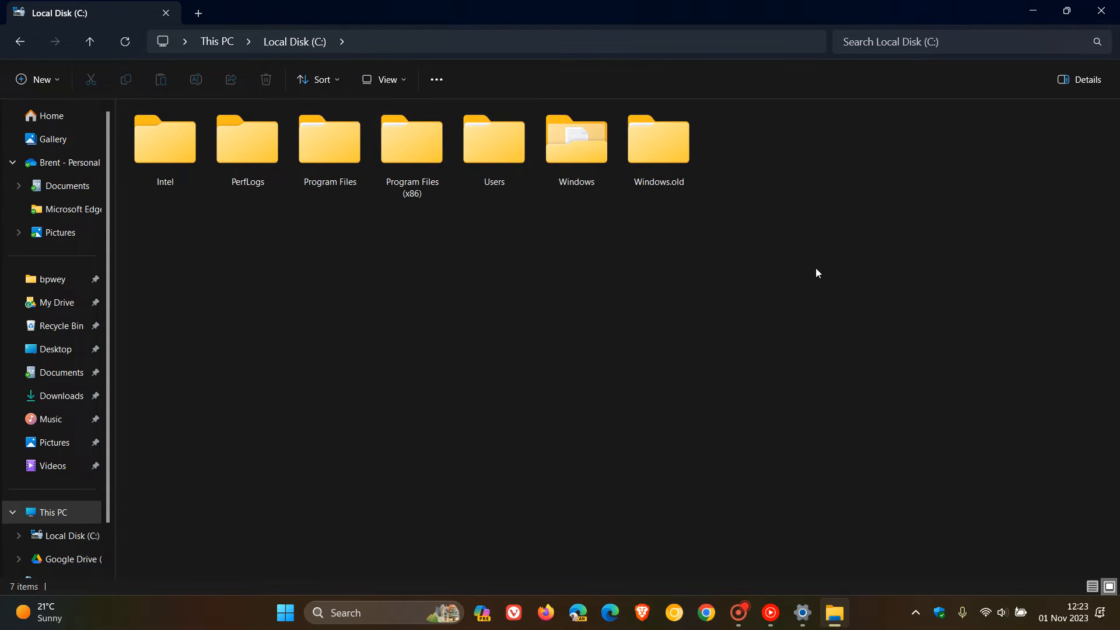
{"action": "mouse_move", "coordinate": [838, 385]}
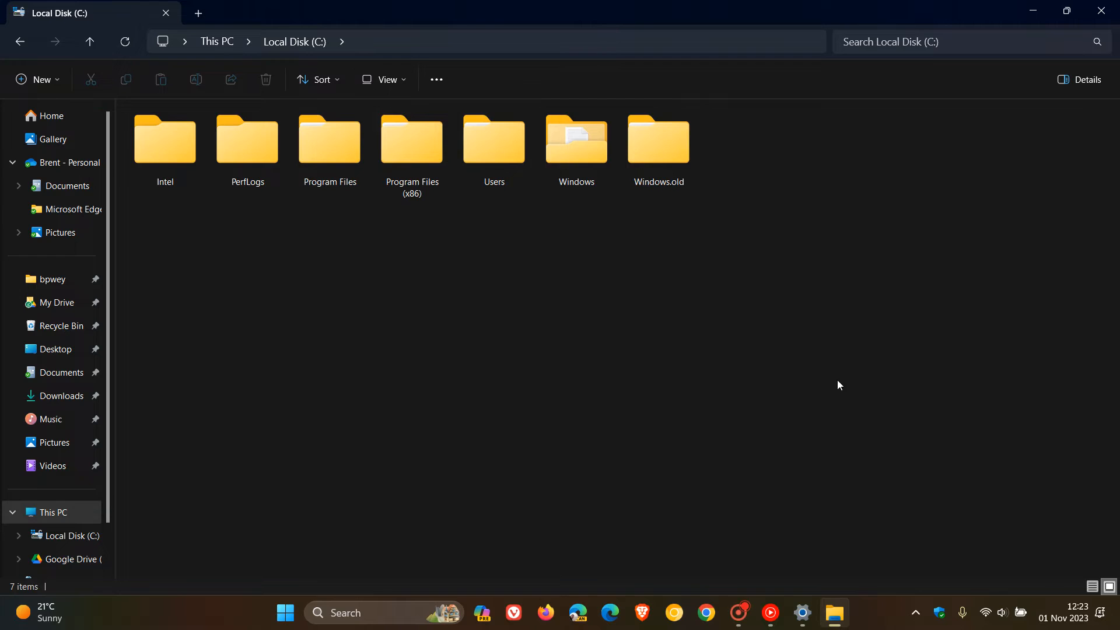
{"action": "mouse_move", "coordinate": [839, 373]}
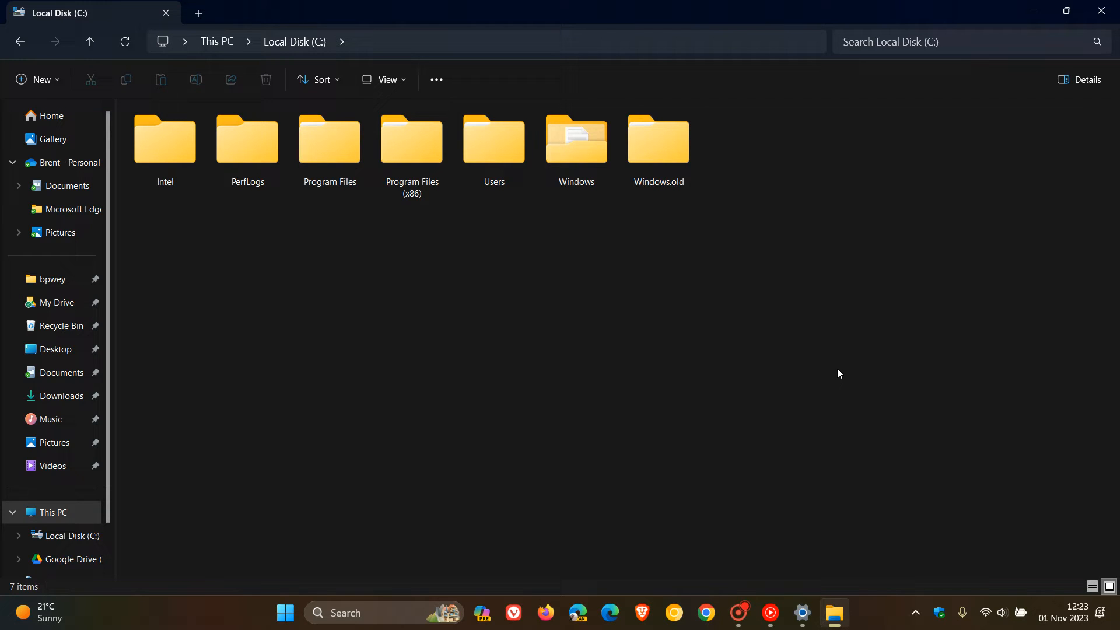
{"action": "mouse_move", "coordinate": [950, 267]}
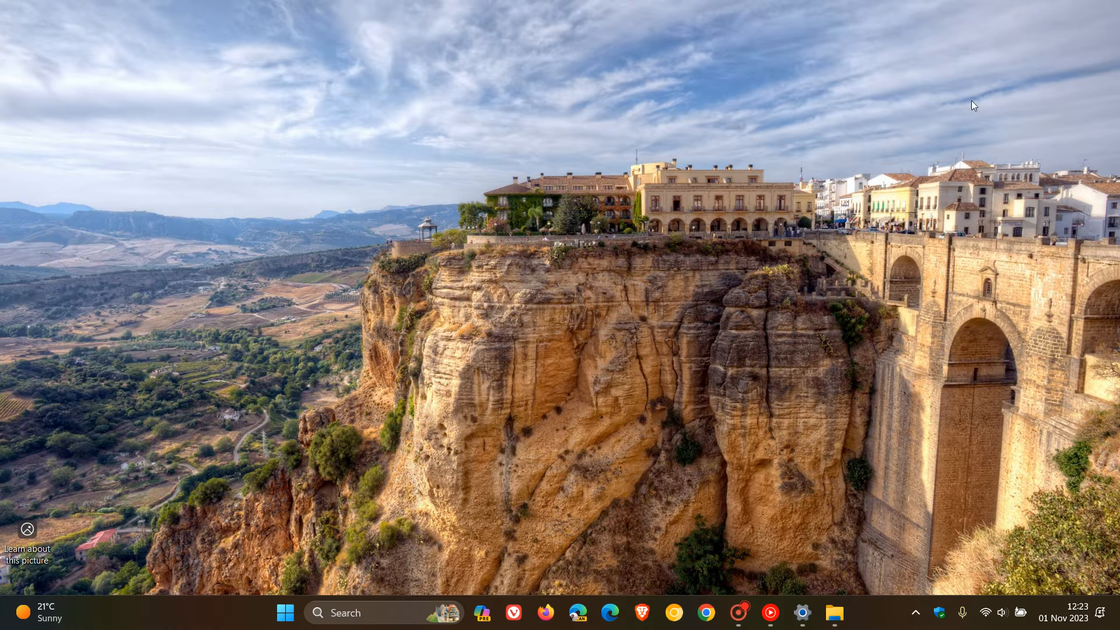
{"action": "mouse_move", "coordinate": [785, 391]}
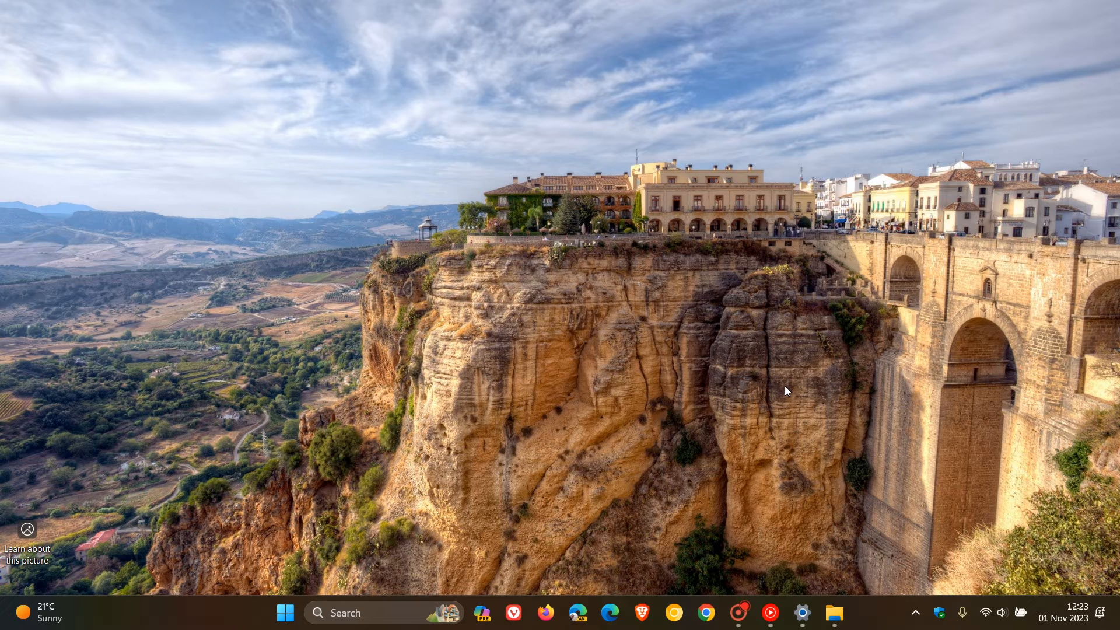
{"action": "mouse_move", "coordinate": [527, 316]}
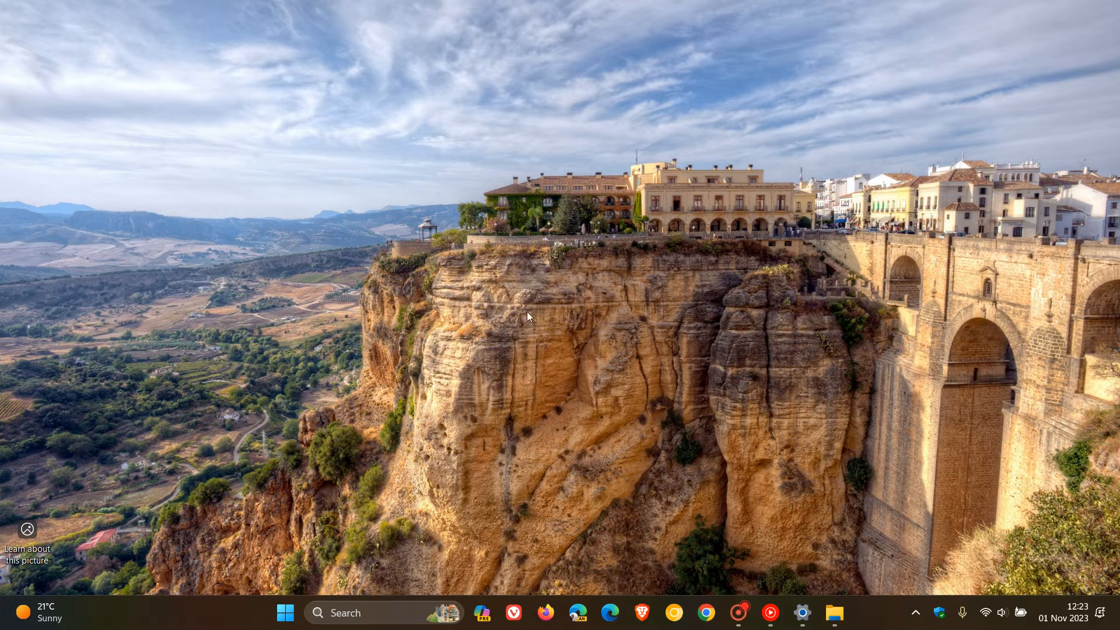
{"action": "mouse_move", "coordinate": [596, 343]}
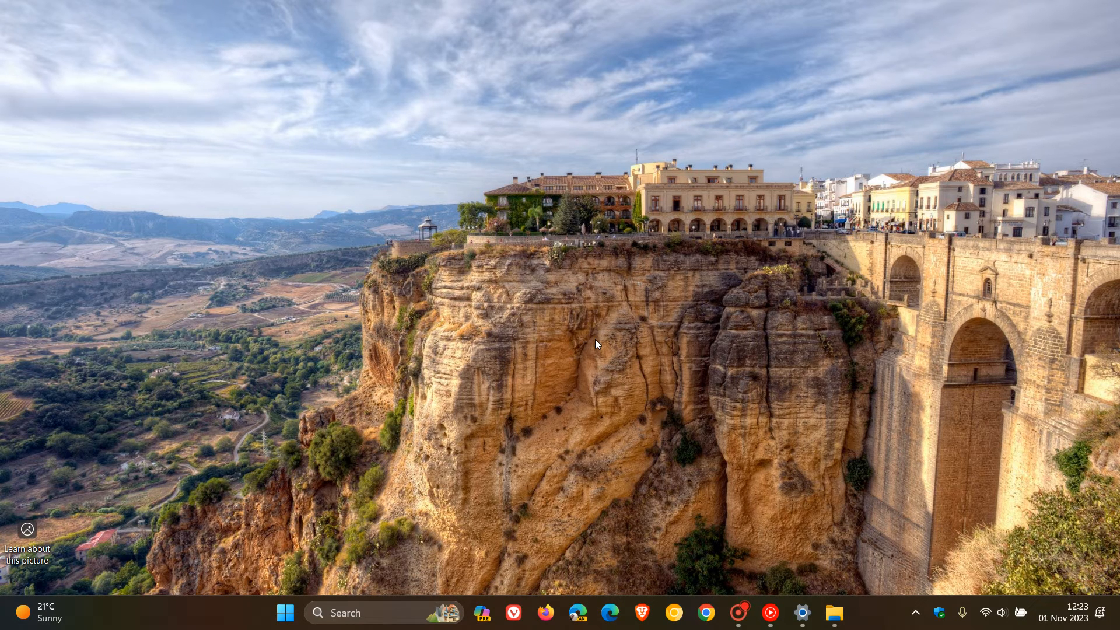
{"action": "mouse_move", "coordinate": [393, 612]}
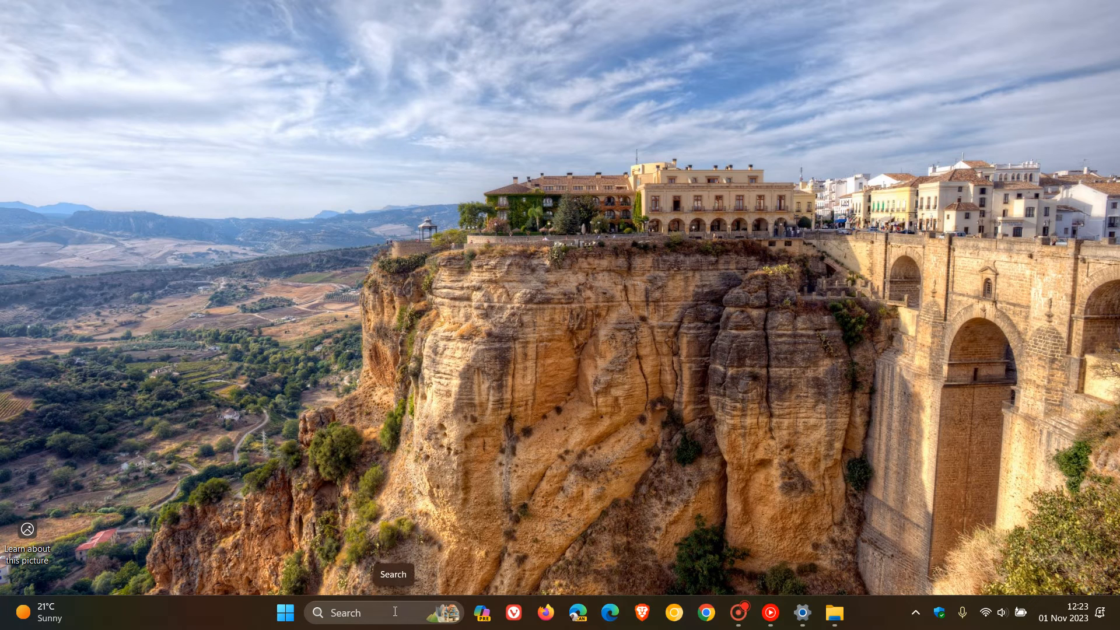
{"action": "mouse_move", "coordinate": [405, 555]}
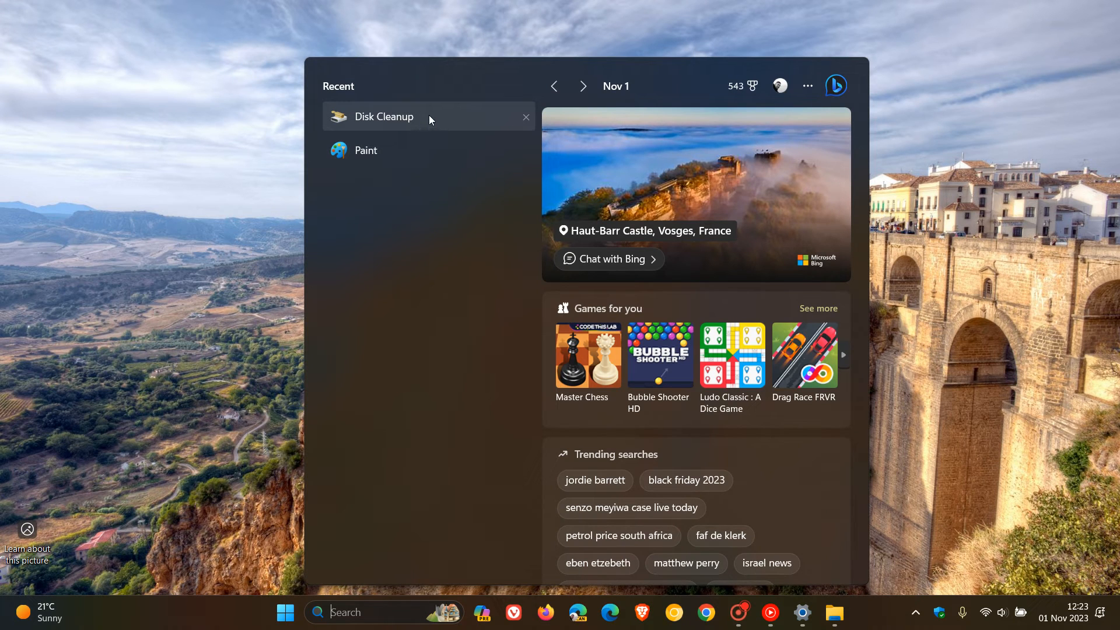
- Launch Disk Cleanup from Recent and scan drive C:, listing 597 MB of deletable files
{"action": "left_click", "coordinate": [384, 116]}
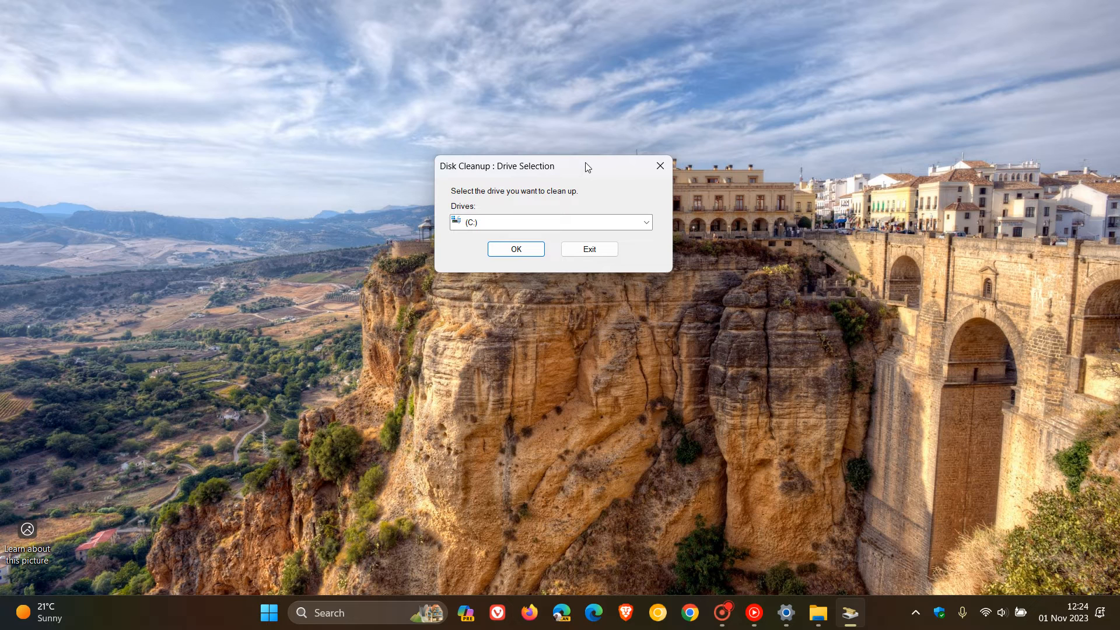
{"action": "mouse_move", "coordinate": [581, 227]}
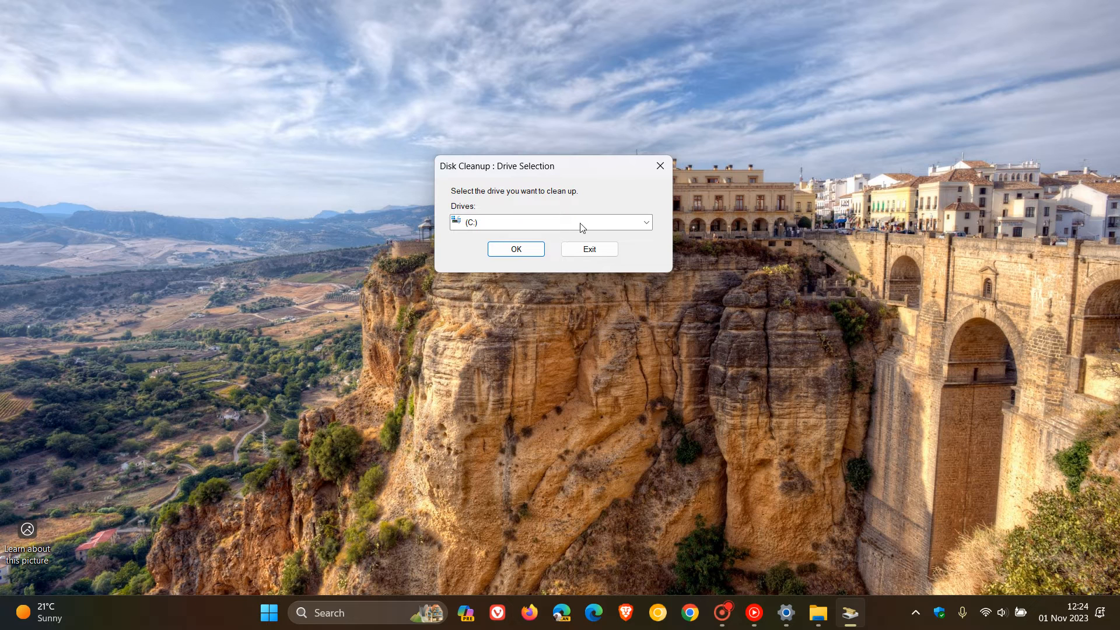
{"action": "mouse_move", "coordinate": [527, 219]}
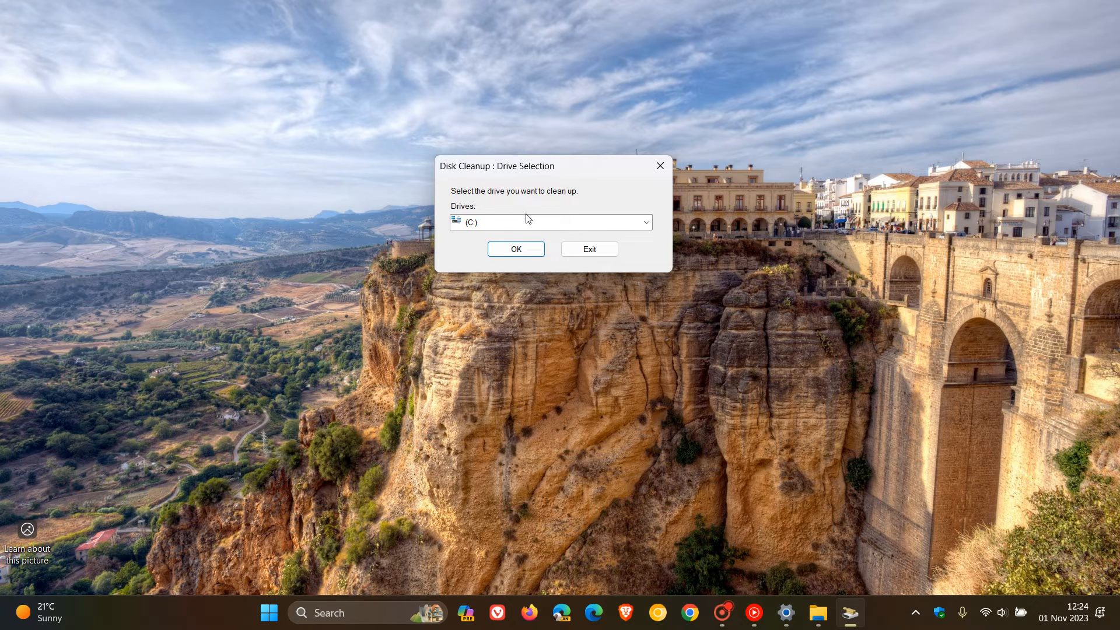
{"action": "left_click", "coordinate": [515, 249]}
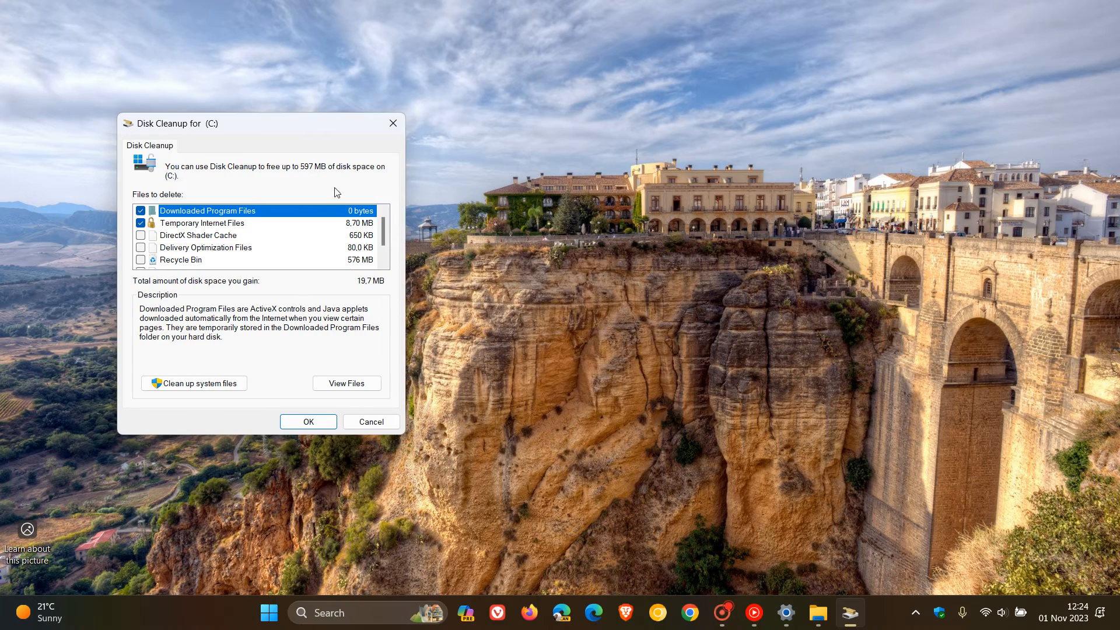
- Centre the window and rescan drive C: including system files, revealing up to 26.0 GB freeable
{"action": "left_click_drag", "start_coordinate": [172, 123], "coordinate": [459, 139]}
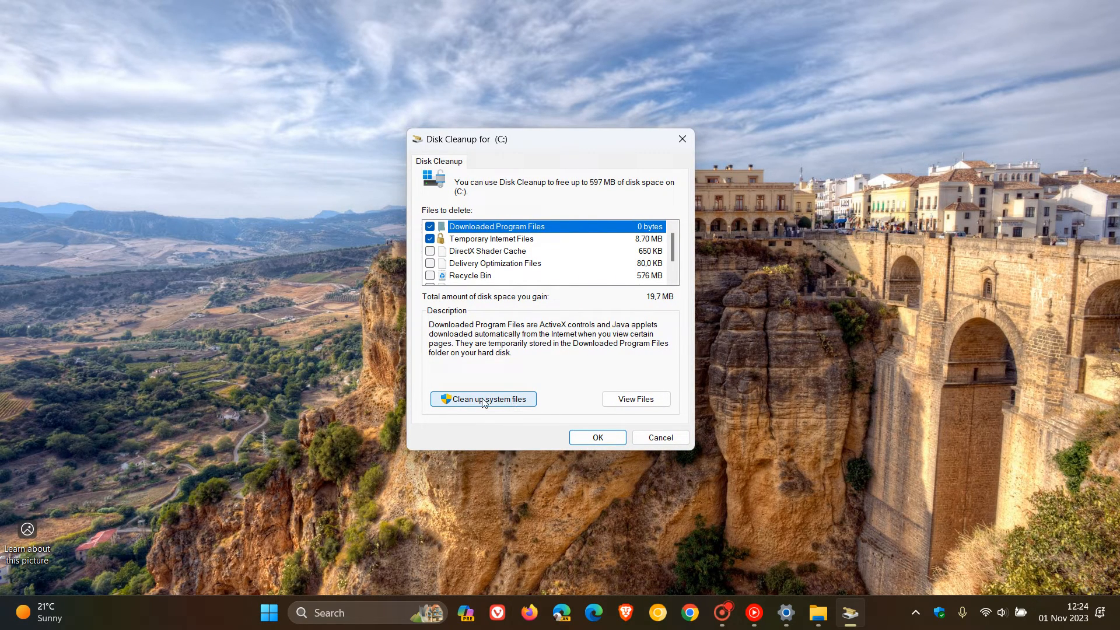
{"action": "left_click", "coordinate": [483, 400]}
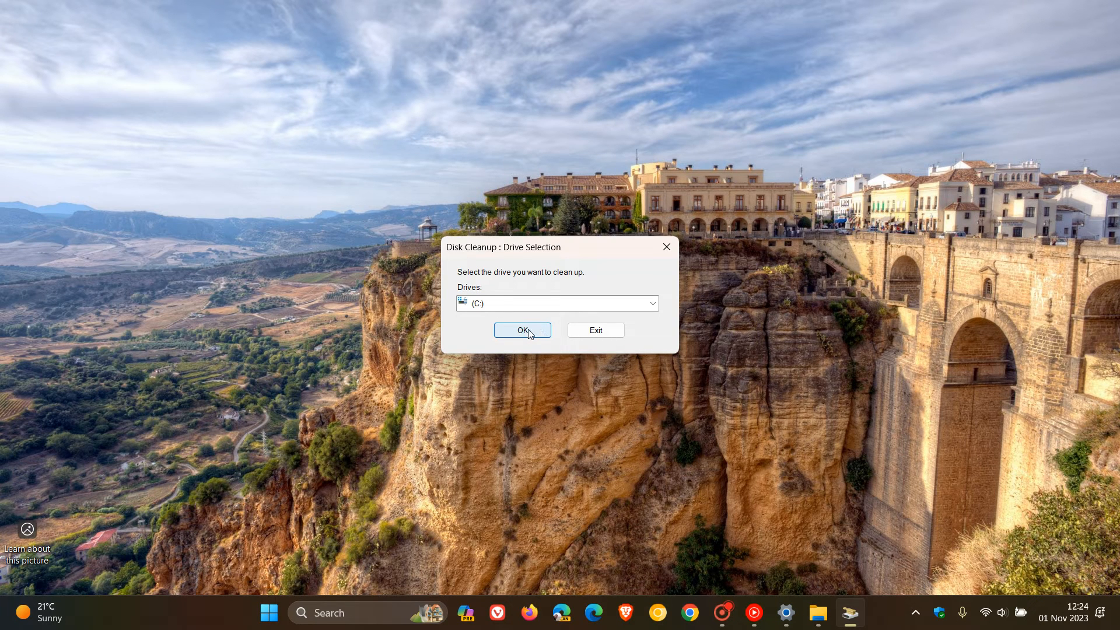
{"action": "left_click", "coordinate": [523, 330]}
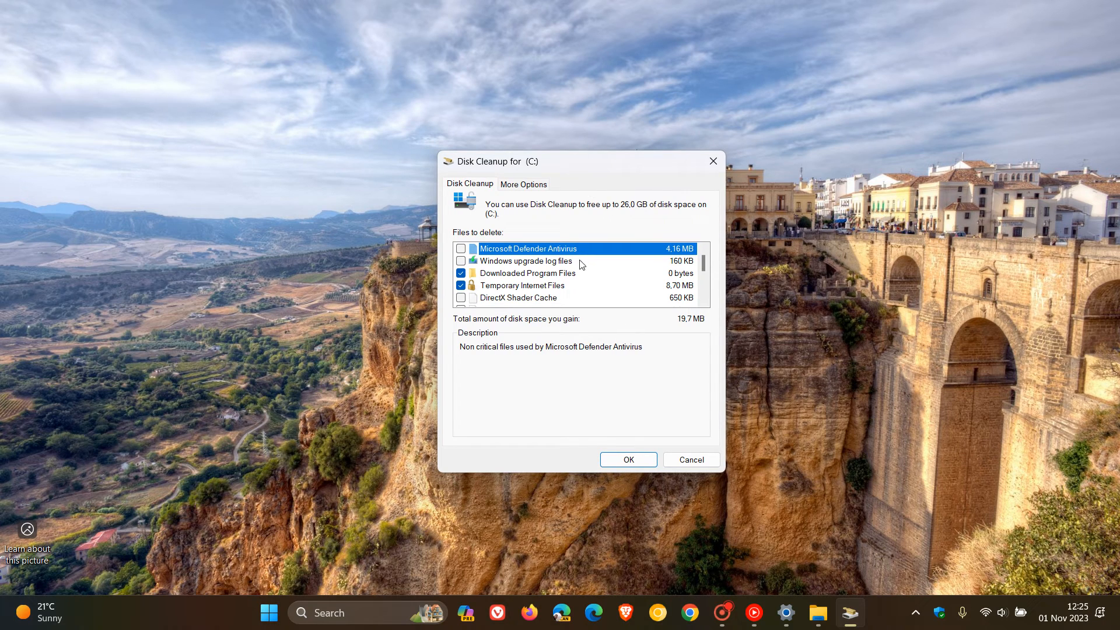
- Tick Previous Windows installation(s) for a 25.5 GB gain, then cancel without deleting
{"action": "scroll", "scroll_direction": "down", "scroll_amount": 3}
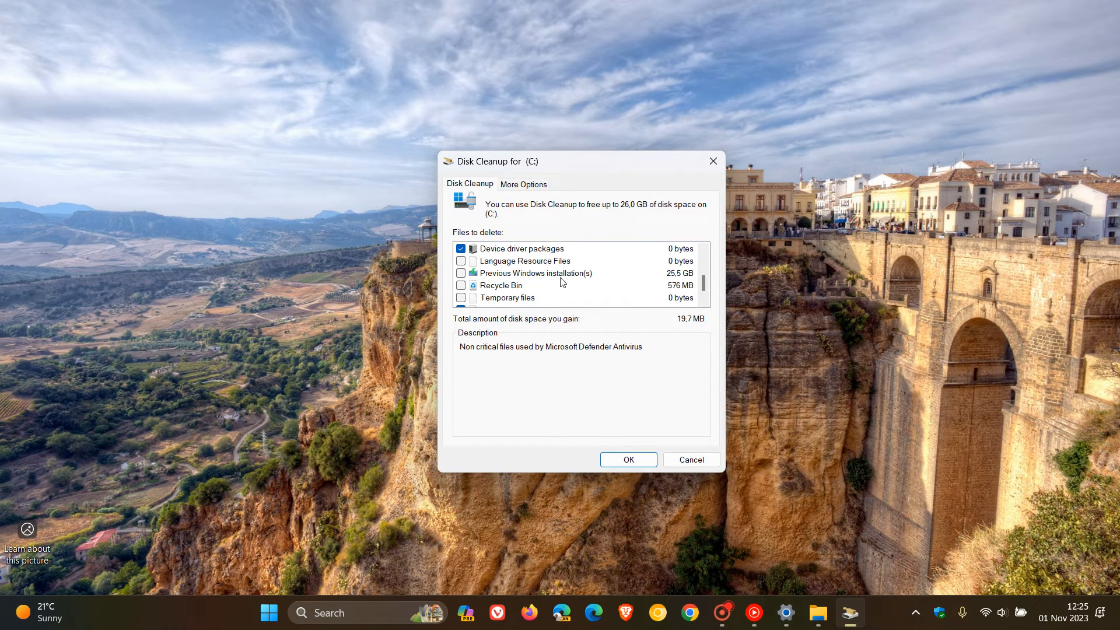
{"action": "left_click", "coordinate": [461, 273]}
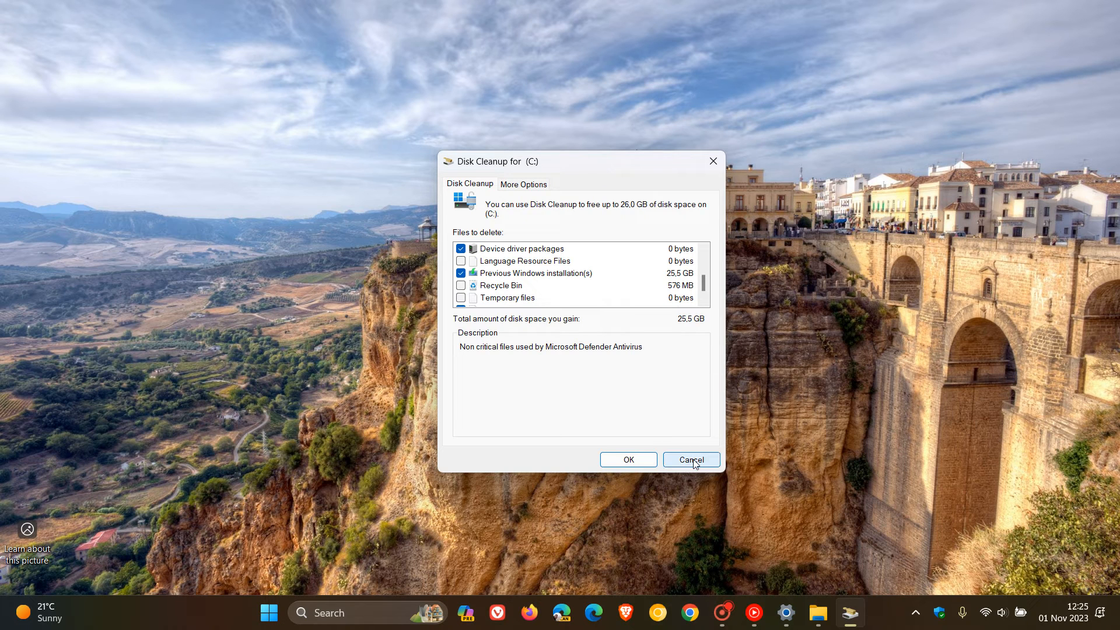
{"action": "left_click", "coordinate": [690, 460]}
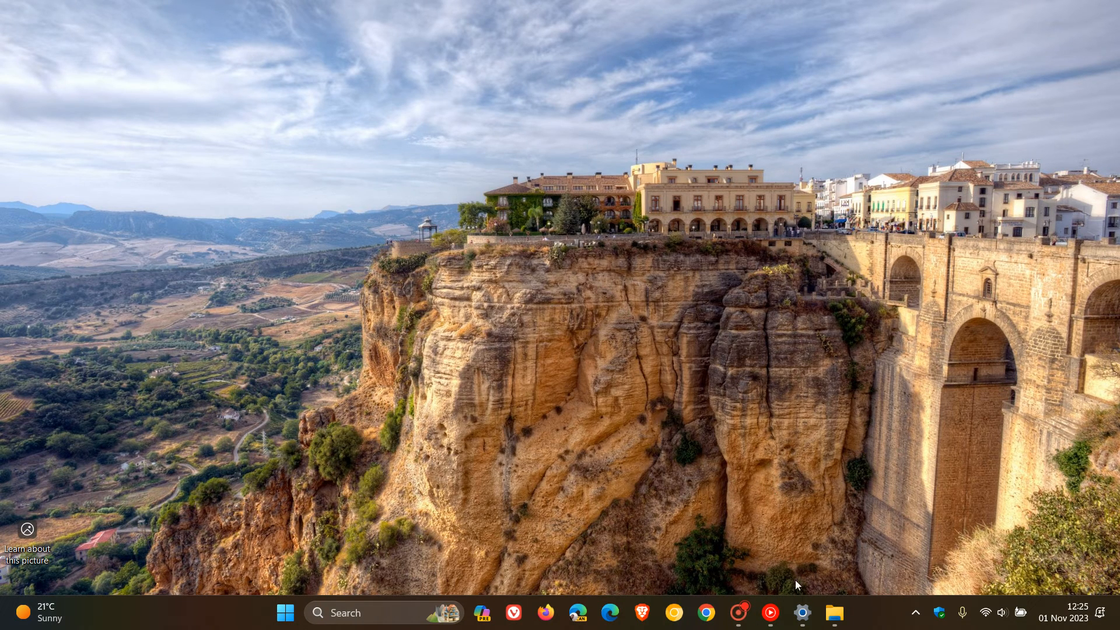
- Bring up Settings from the taskbar to reach Storage's Temporary files page
{"action": "left_click", "coordinate": [801, 612]}
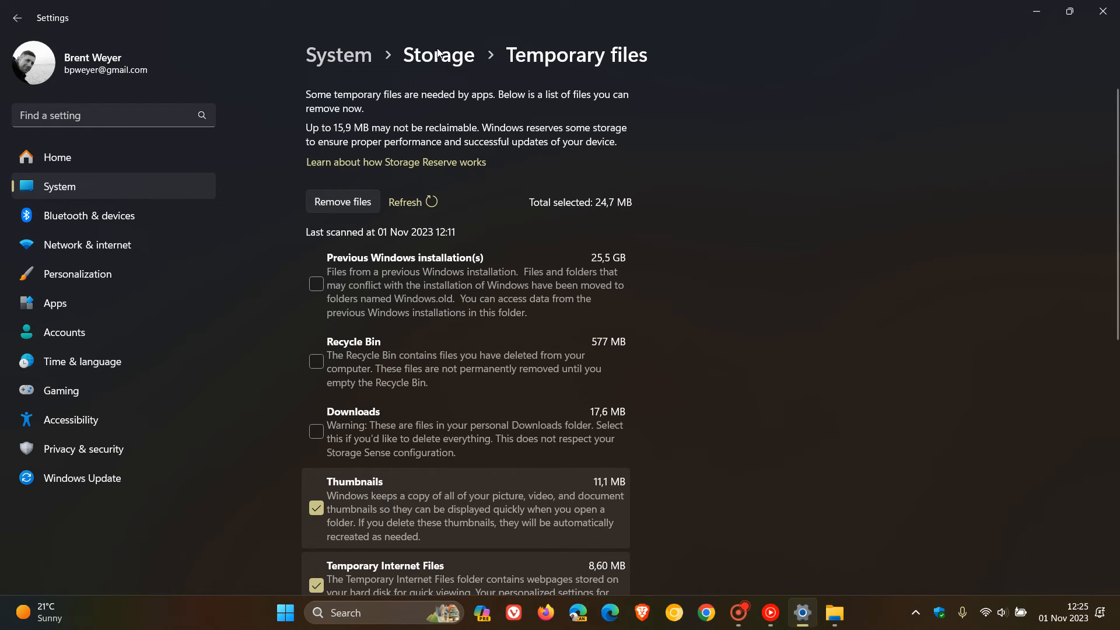
{"action": "mouse_move", "coordinate": [798, 303]}
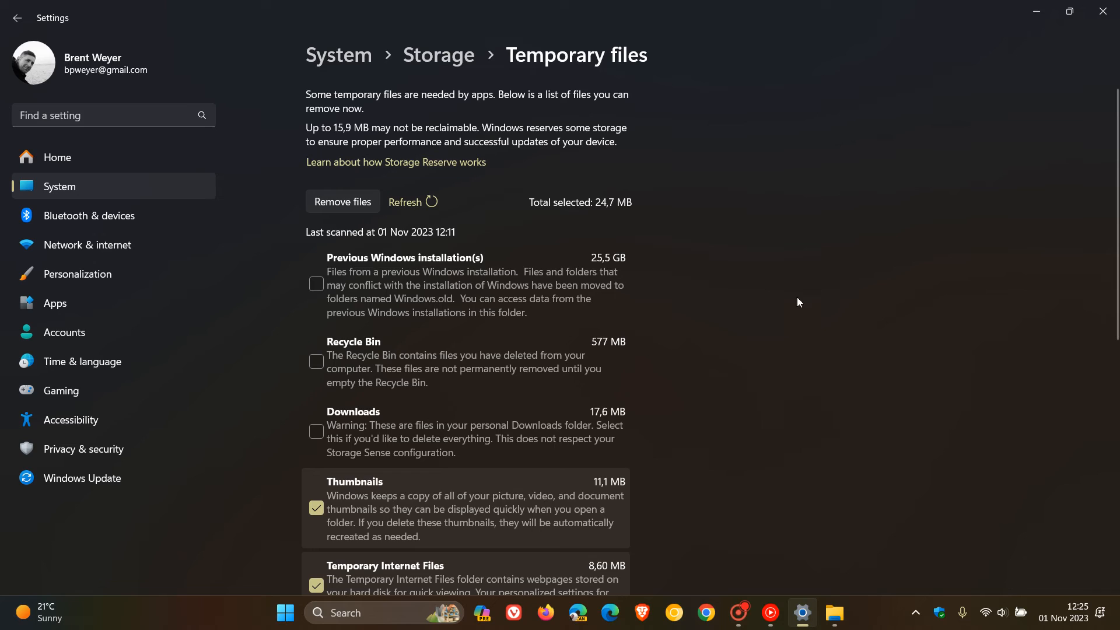
{"action": "mouse_move", "coordinate": [760, 322]}
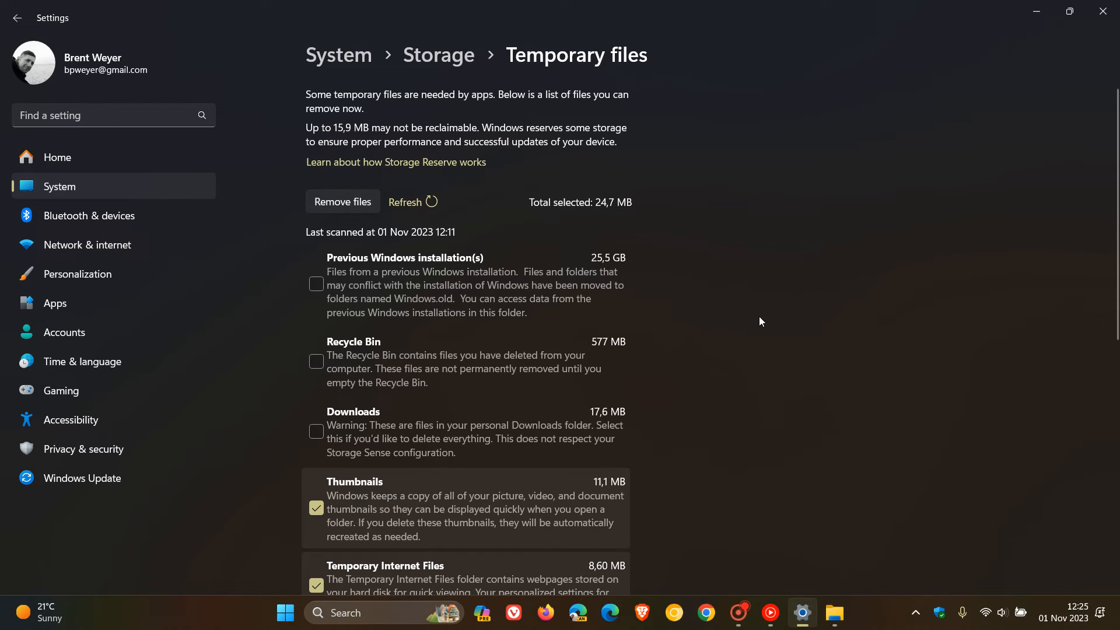
{"action": "mouse_move", "coordinate": [395, 274]}
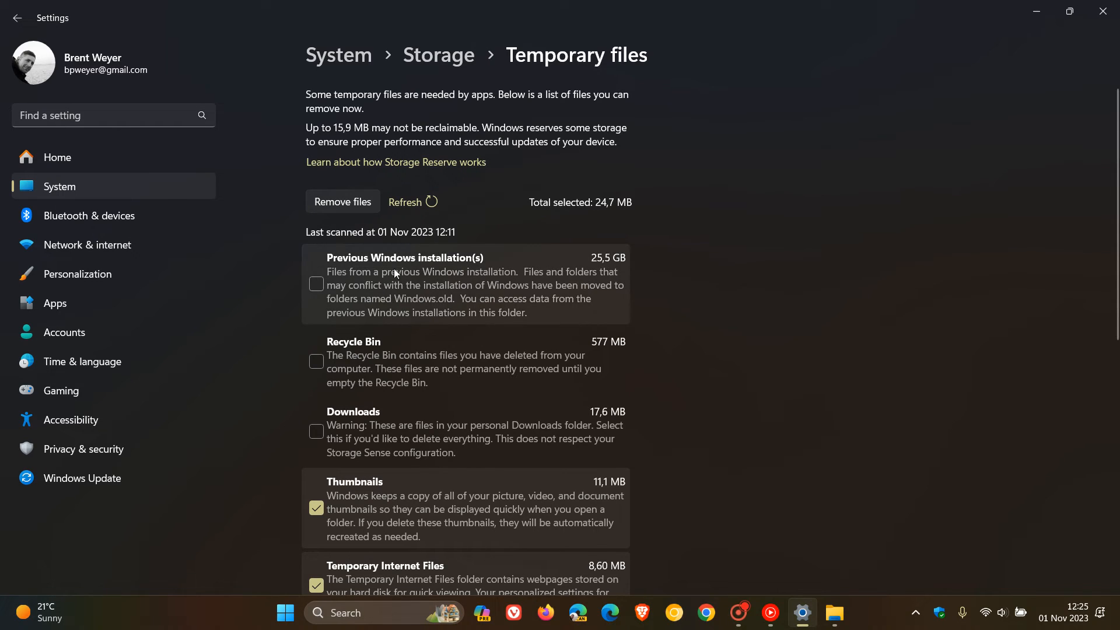
{"action": "mouse_move", "coordinate": [607, 262]}
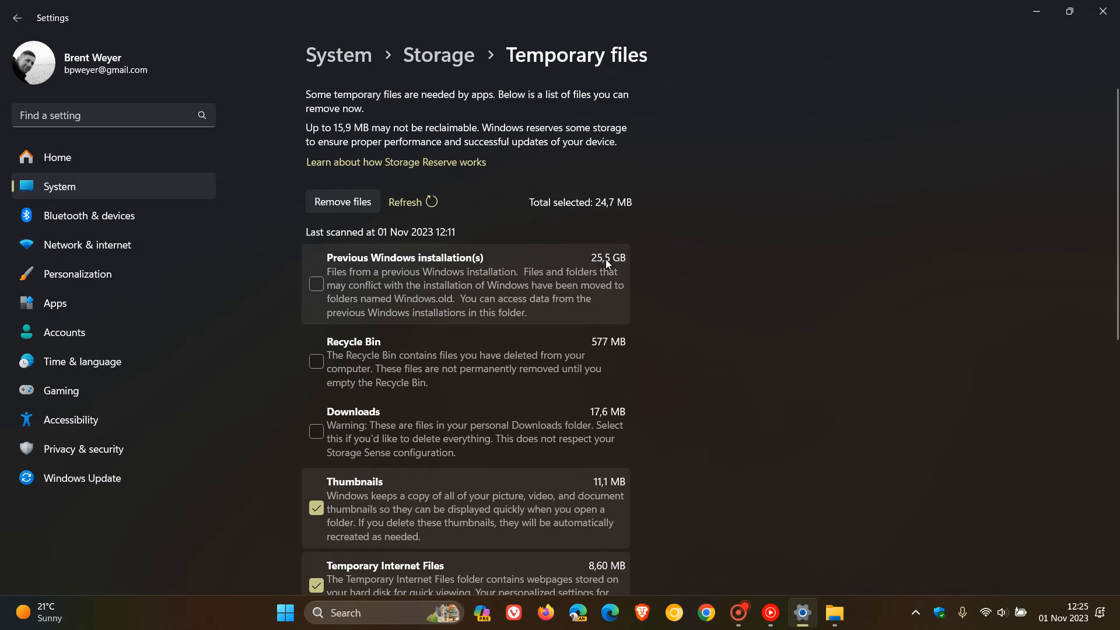
{"action": "mouse_move", "coordinate": [460, 293]}
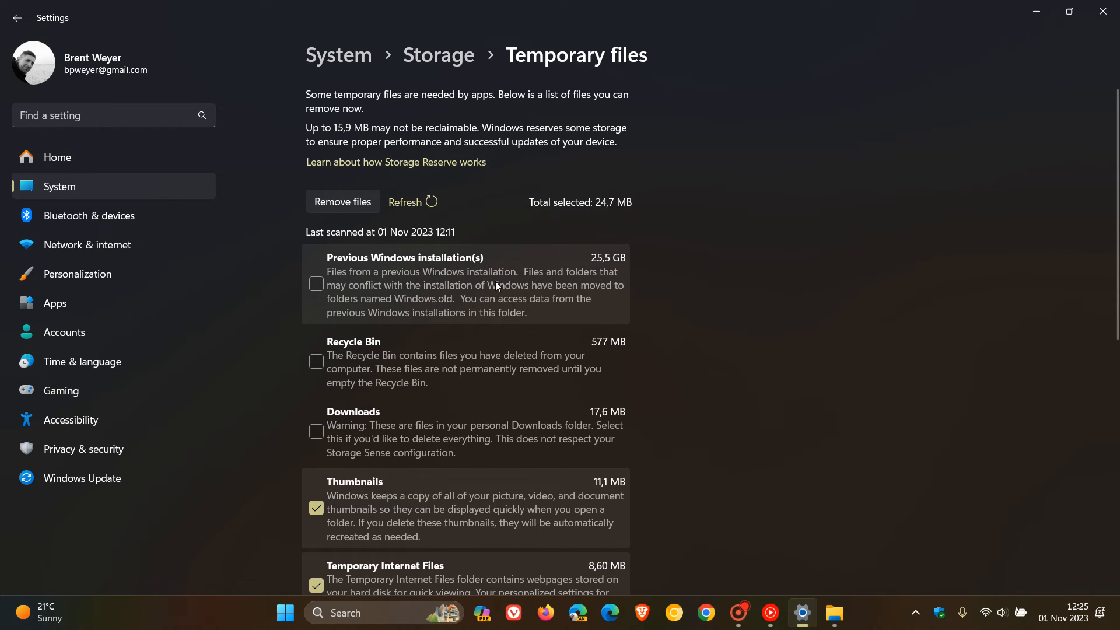
{"action": "mouse_move", "coordinate": [656, 294]}
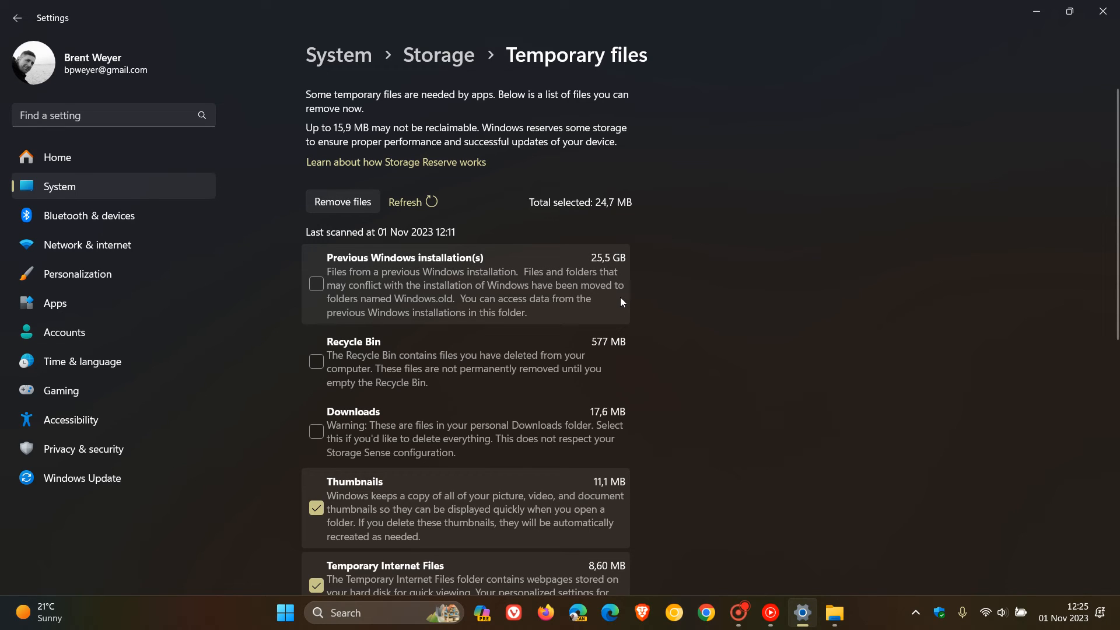
{"action": "mouse_move", "coordinate": [572, 300]}
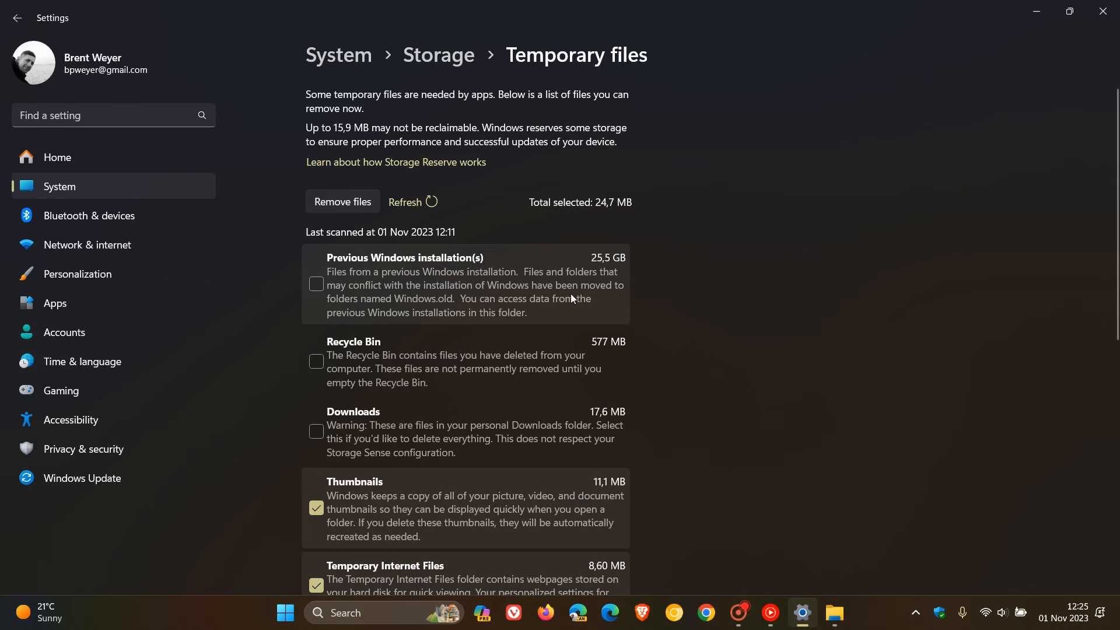
{"action": "mouse_move", "coordinate": [811, 304]}
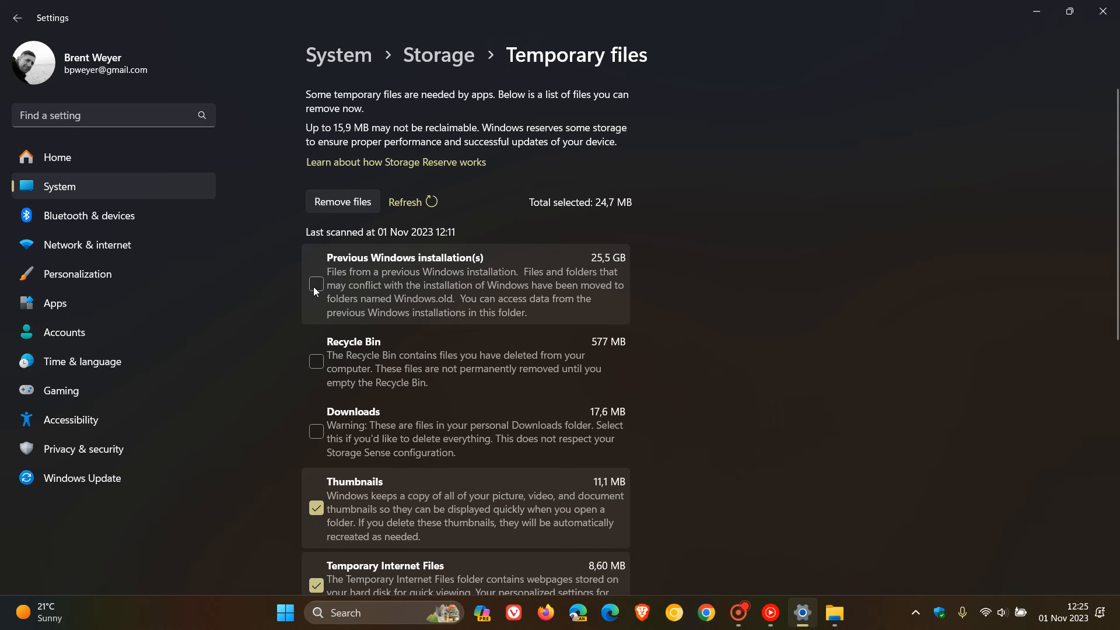
- Scroll the Temporary files list down to the Previous Windows installation(s) entry at 25,5 GB
{"action": "scroll", "scroll_direction": "down", "scroll_amount": 3}
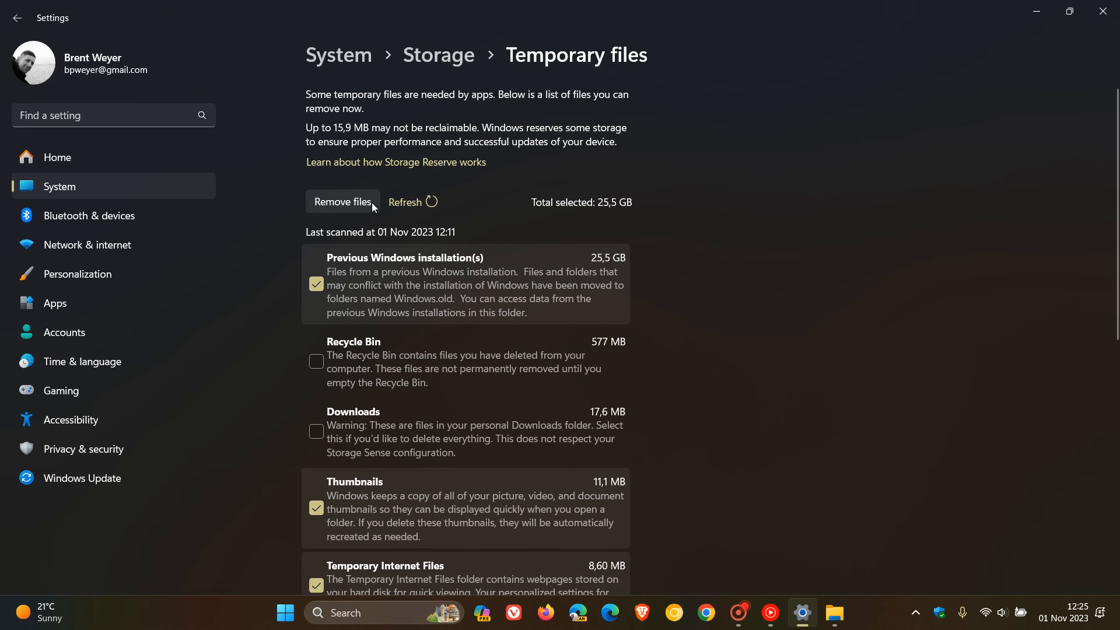
{"action": "mouse_move", "coordinate": [836, 292]}
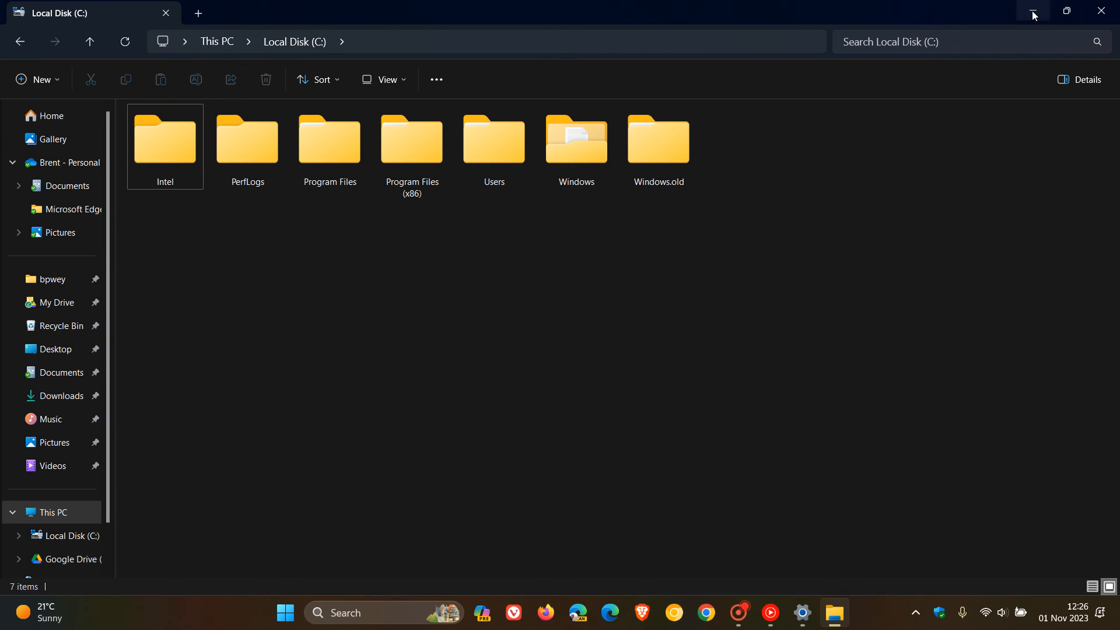
{"action": "mouse_move", "coordinate": [1033, 12]}
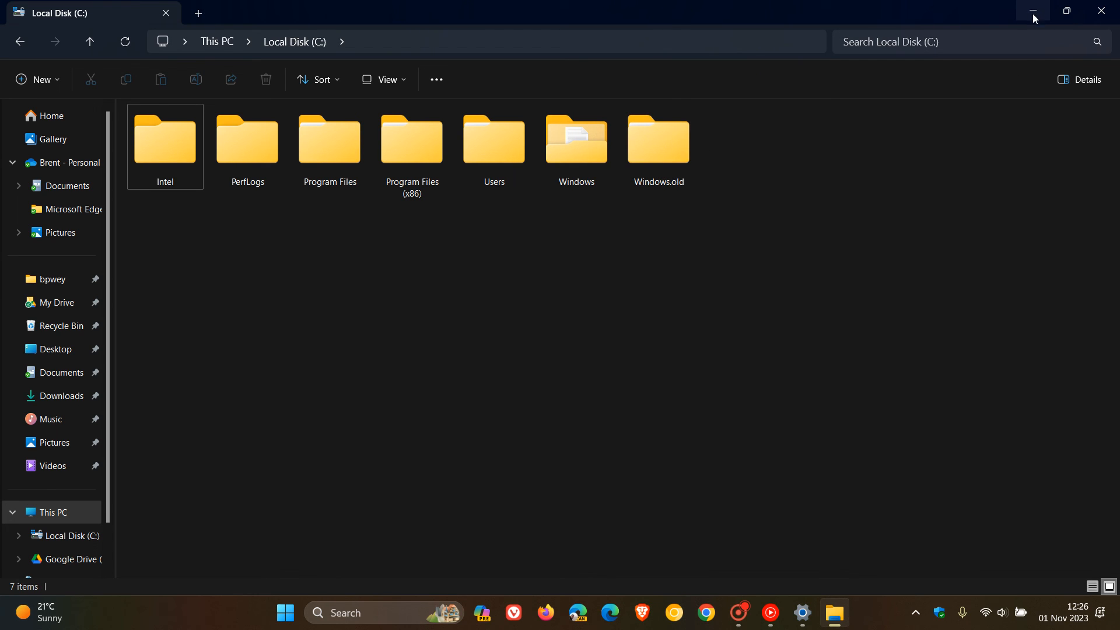
- Minimise the Local Disk (C:) window, leaving the desktop showing
{"action": "left_click", "coordinate": [1032, 13]}
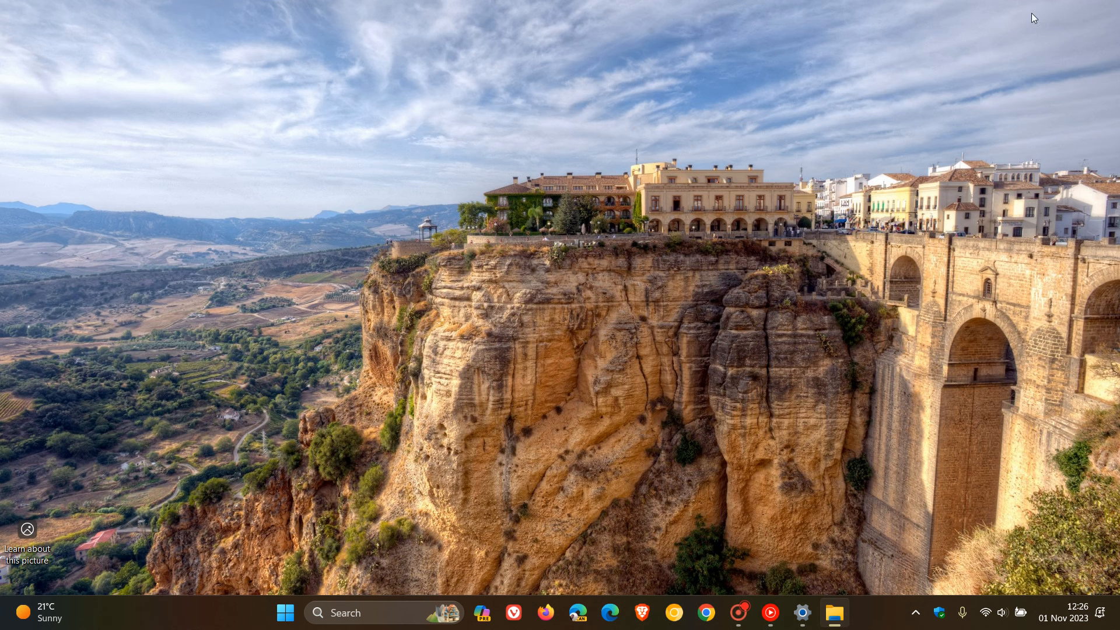